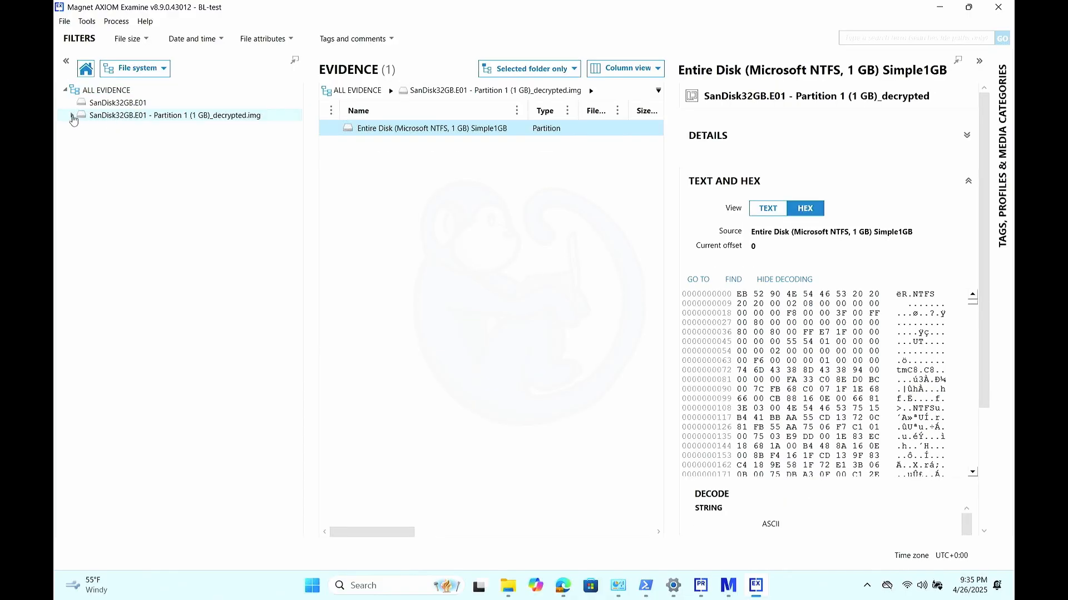
Step: Expand the decrypted .img and its Entire Disk node to list the partition's folders
click(72, 115)
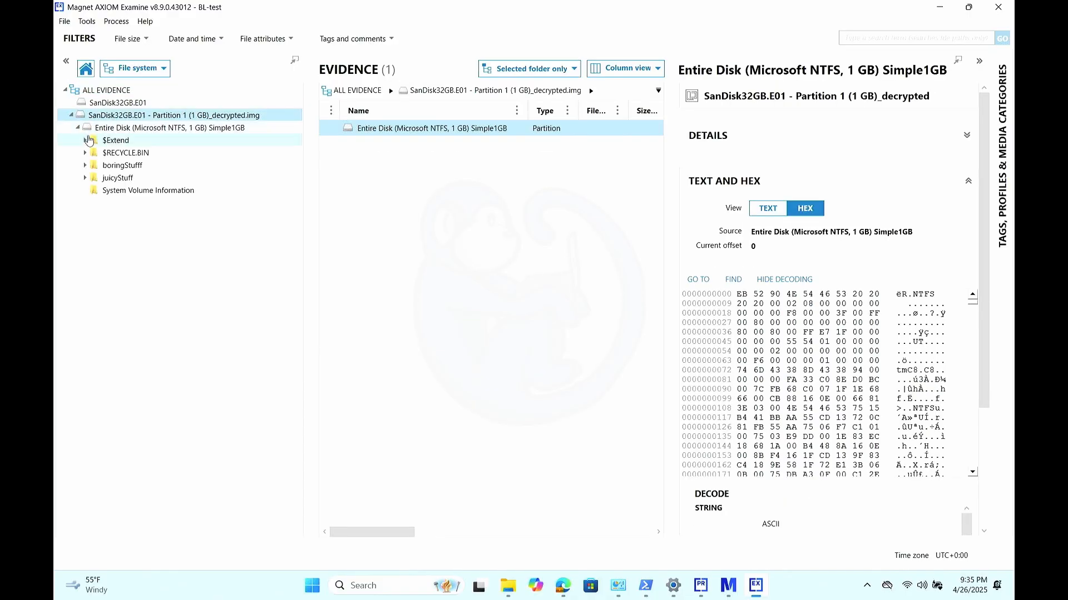
click(118, 178)
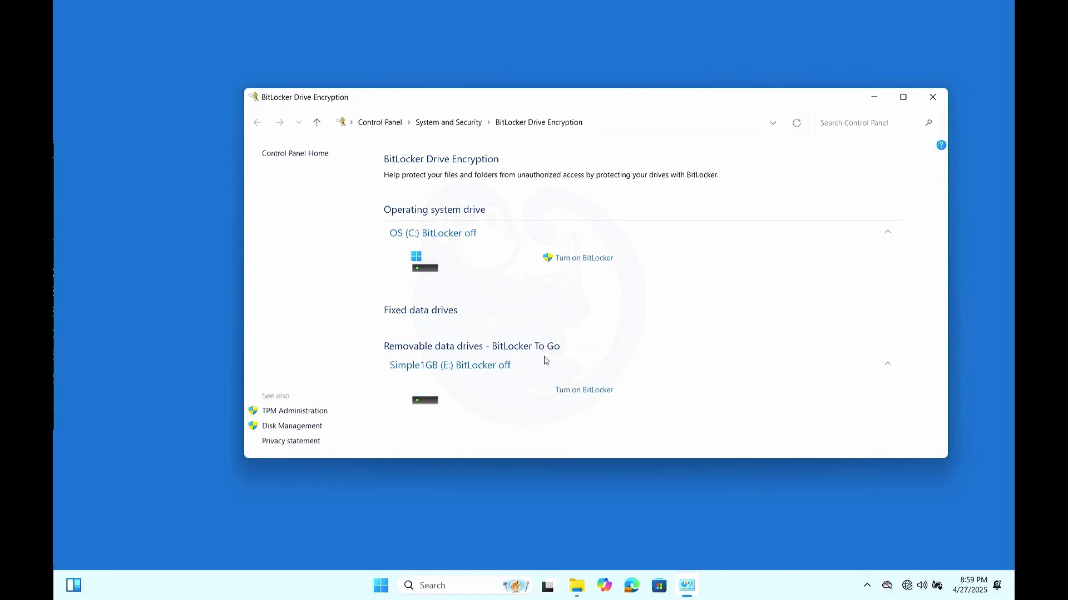
Step: Turn on BitLocker for Simple1GB (E:) with a password as the unlock method
click(582, 389)
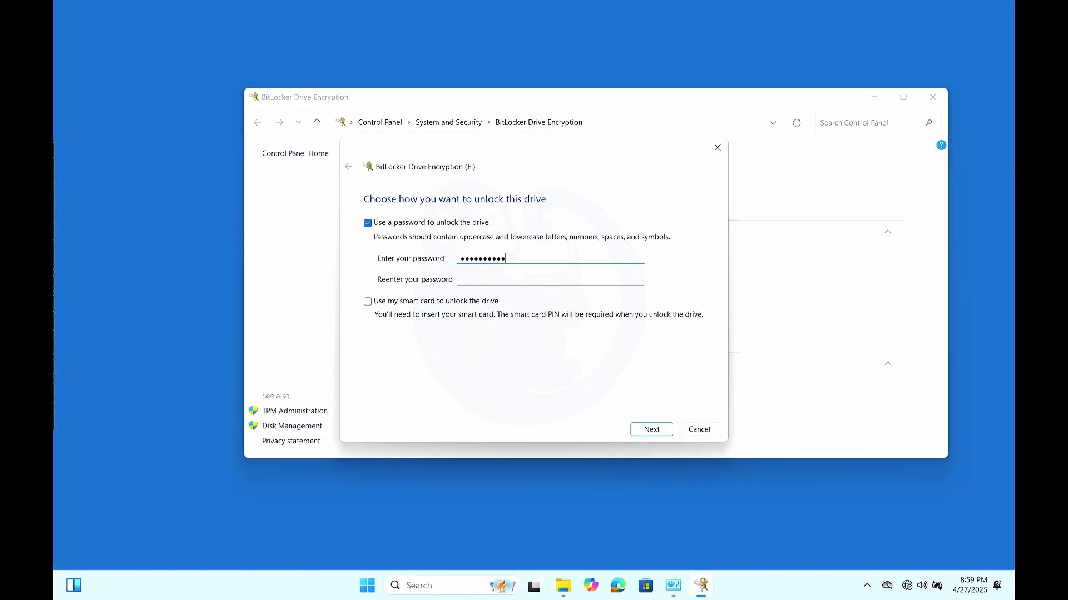
text(••••••••••••)
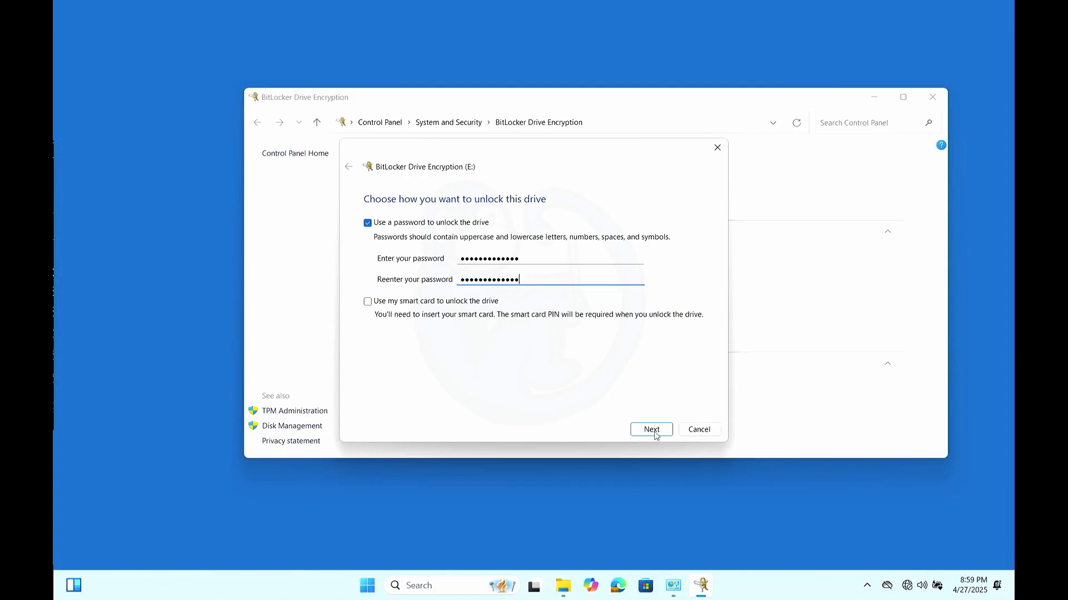
click(650, 430)
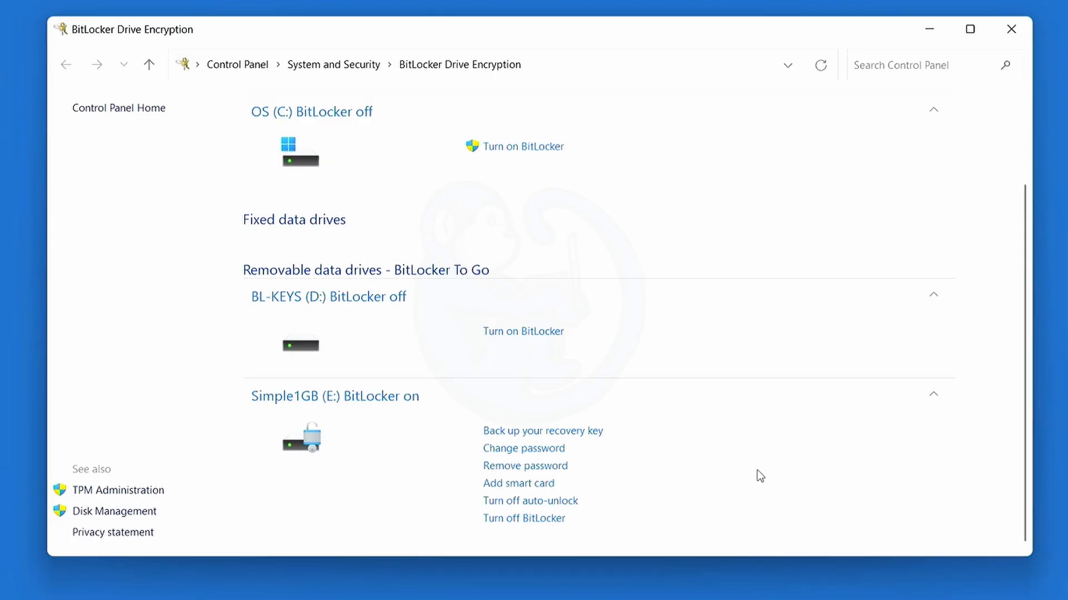
mouse_move(695, 460)
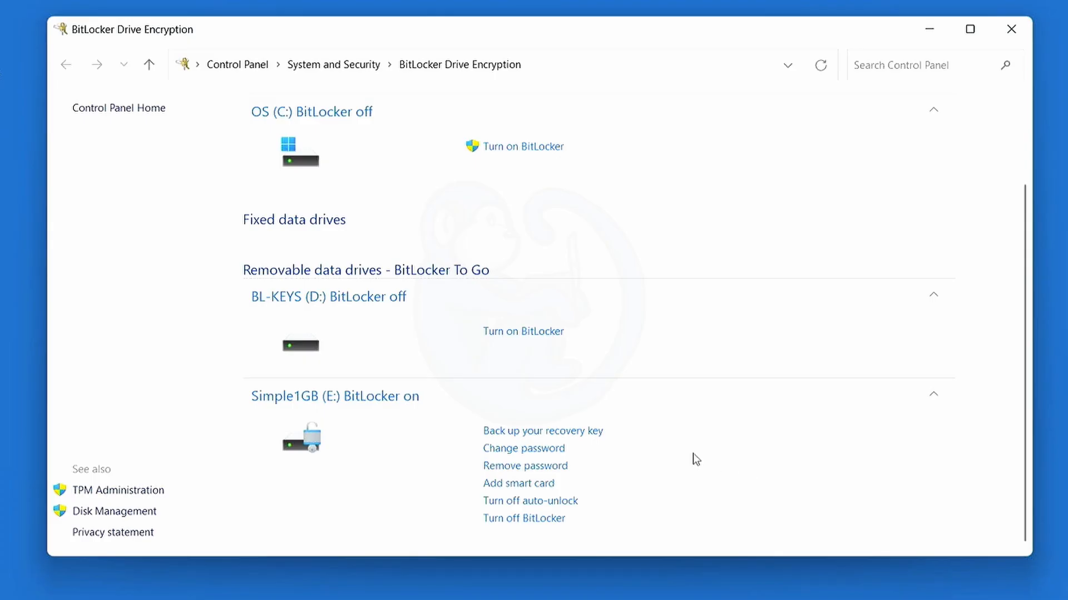
mouse_move(649, 451)
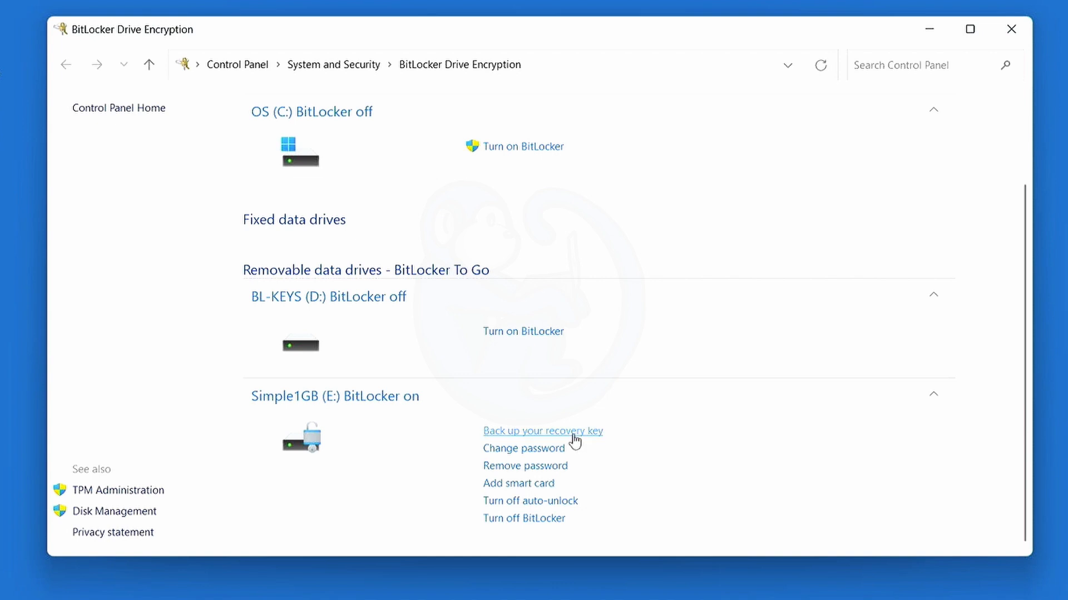
Step: Back up the E: recovery key to the BL-KEYS (D:) USB flash drive
click(542, 431)
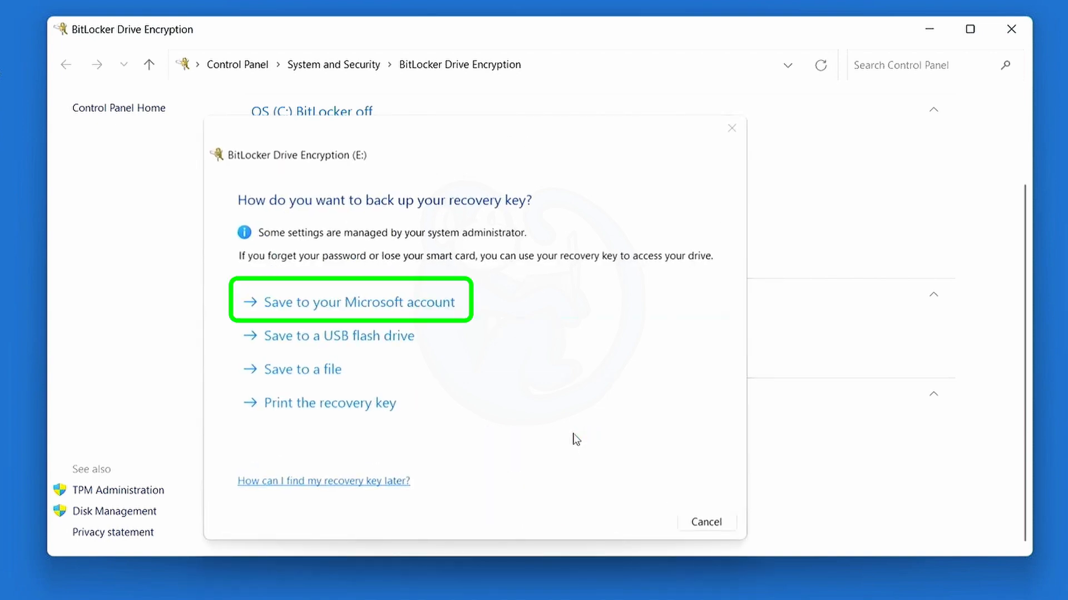
mouse_move(333, 335)
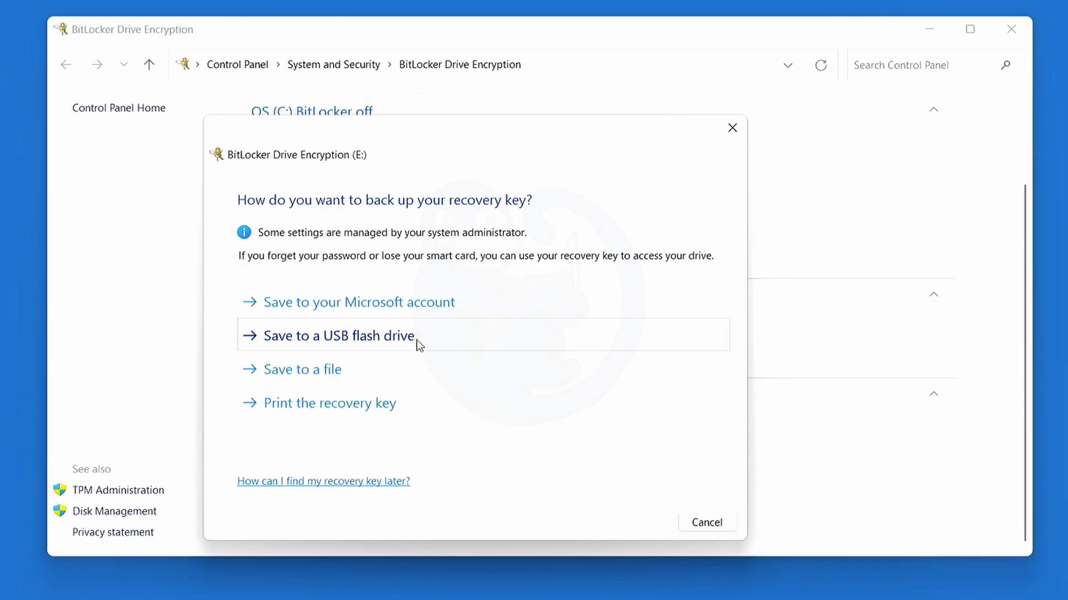
click(336, 334)
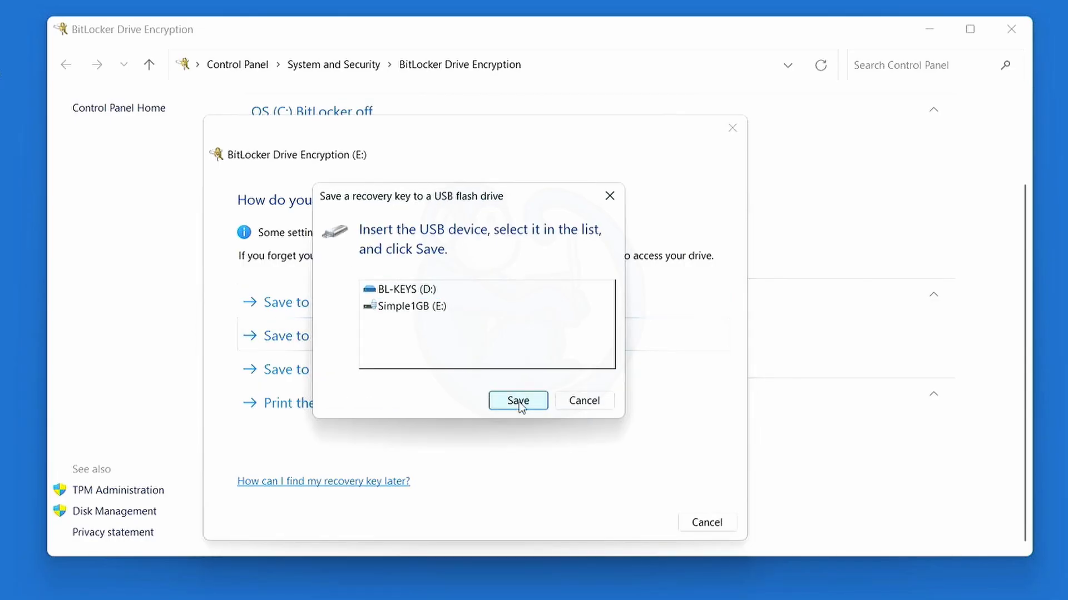
click(516, 400)
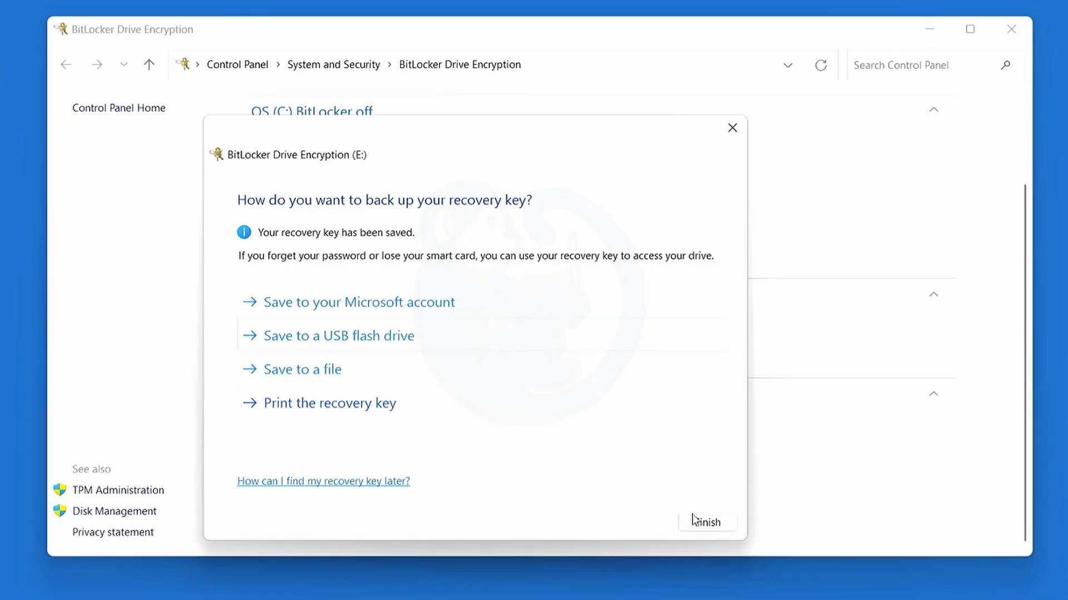
click(707, 522)
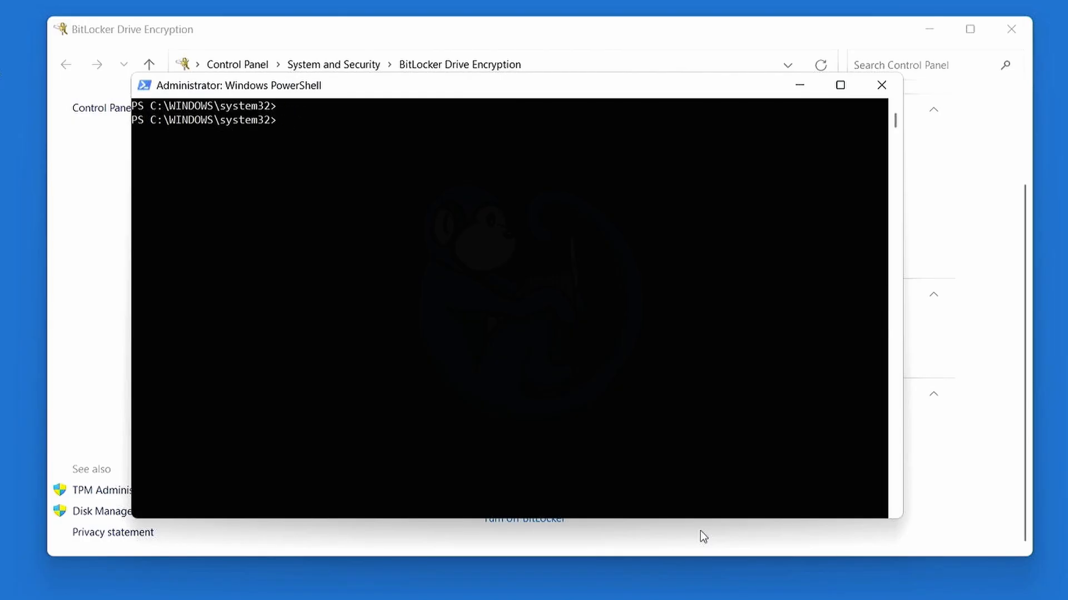
Step: Run manage-bde -status E: to show drive E:'s encryption status
text(manage-)
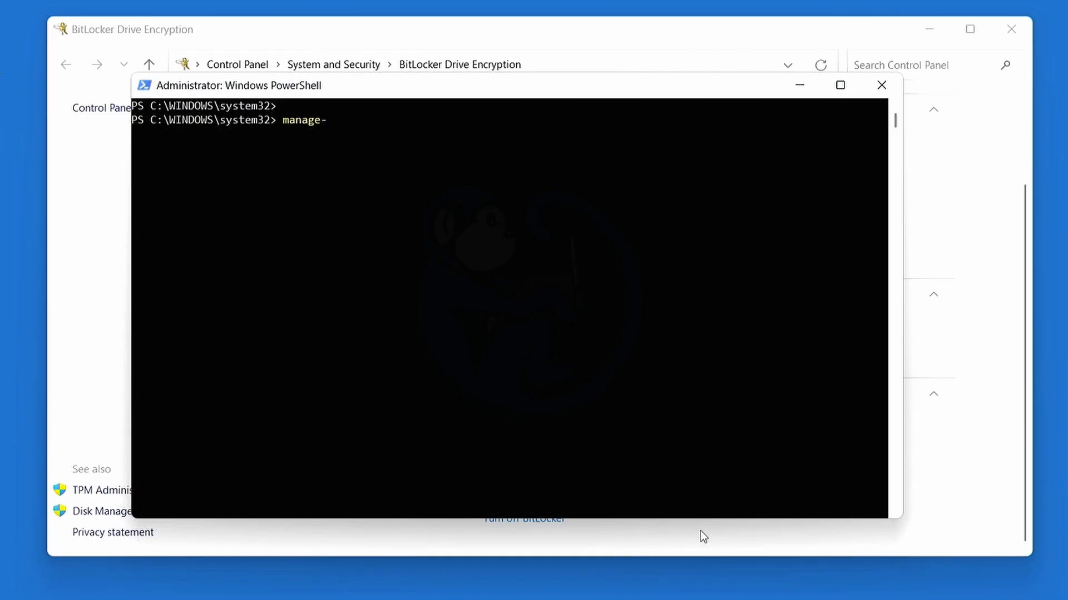
text(bde -)
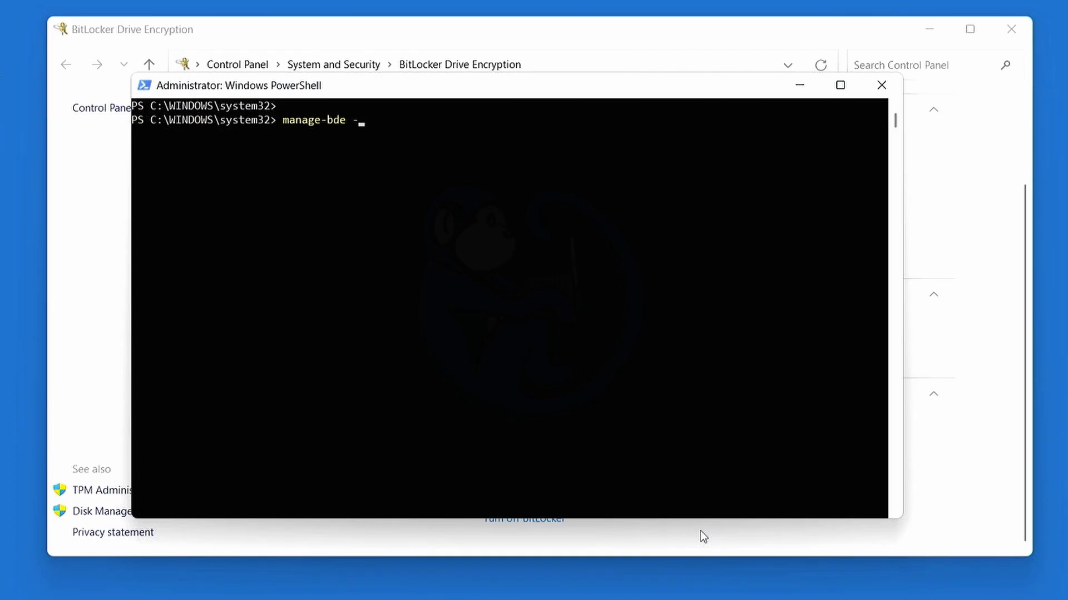
text(status E:)
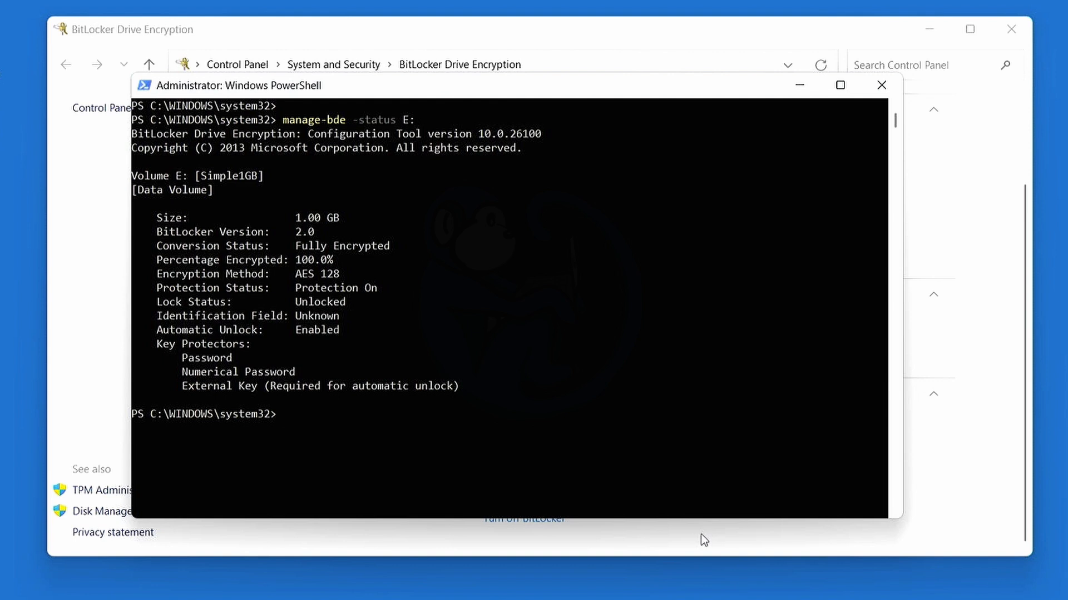
Step: List E:'s key protectors with manage-bde and redirect them to d:\ssd-bitlocker-key.txt
text(manage)
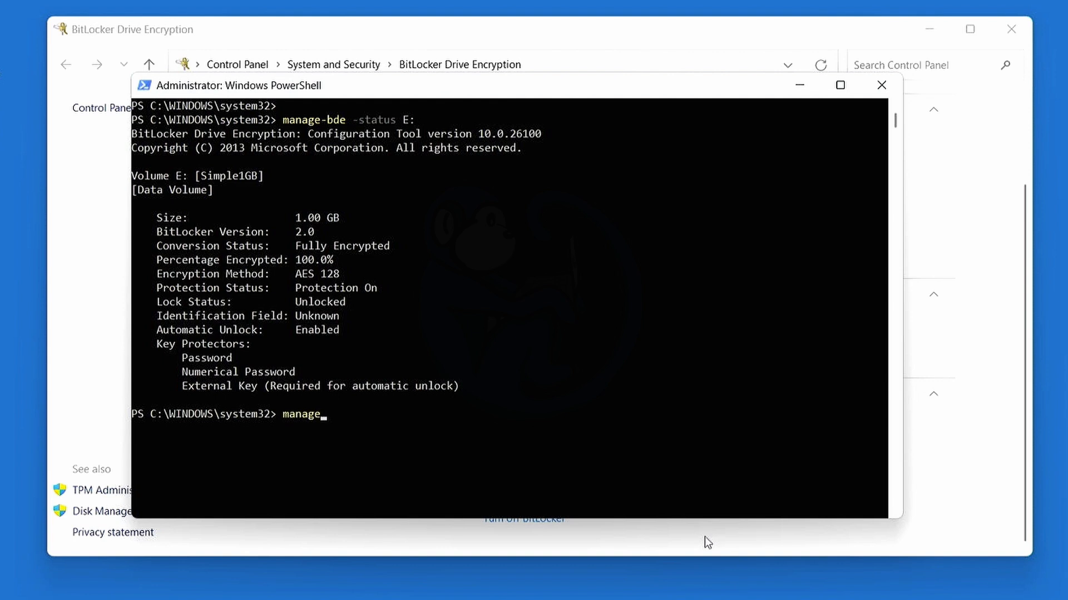
text(-bde -)
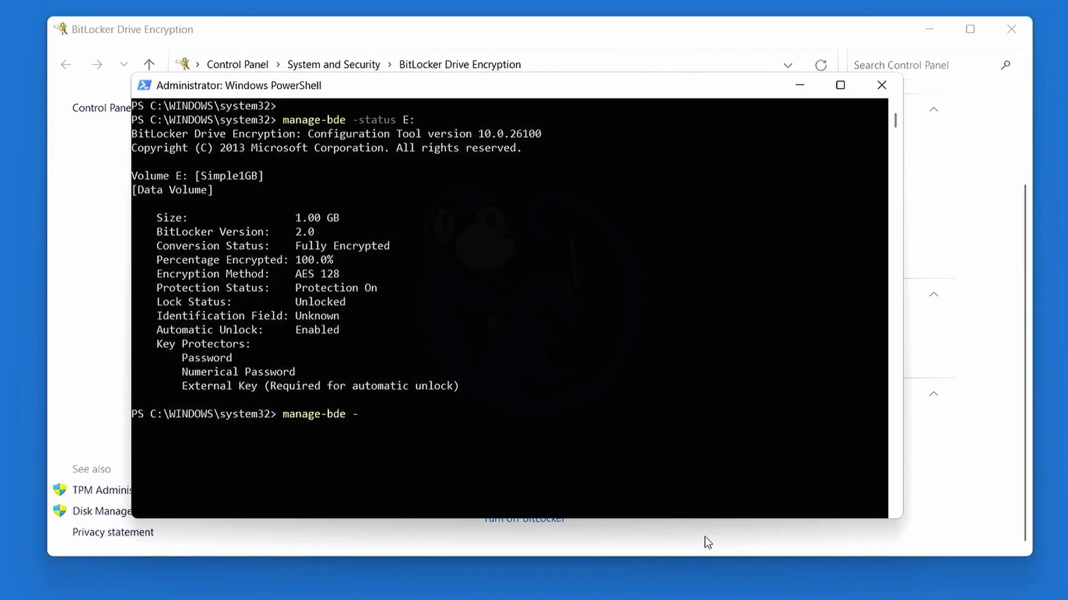
text(protectors -get e: >)
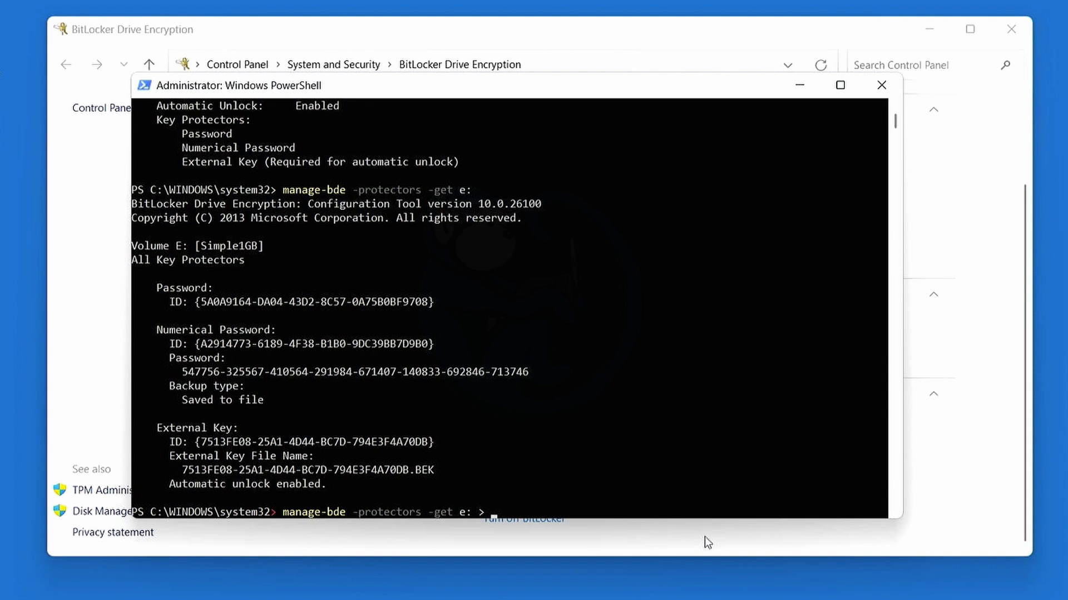
text(d:)
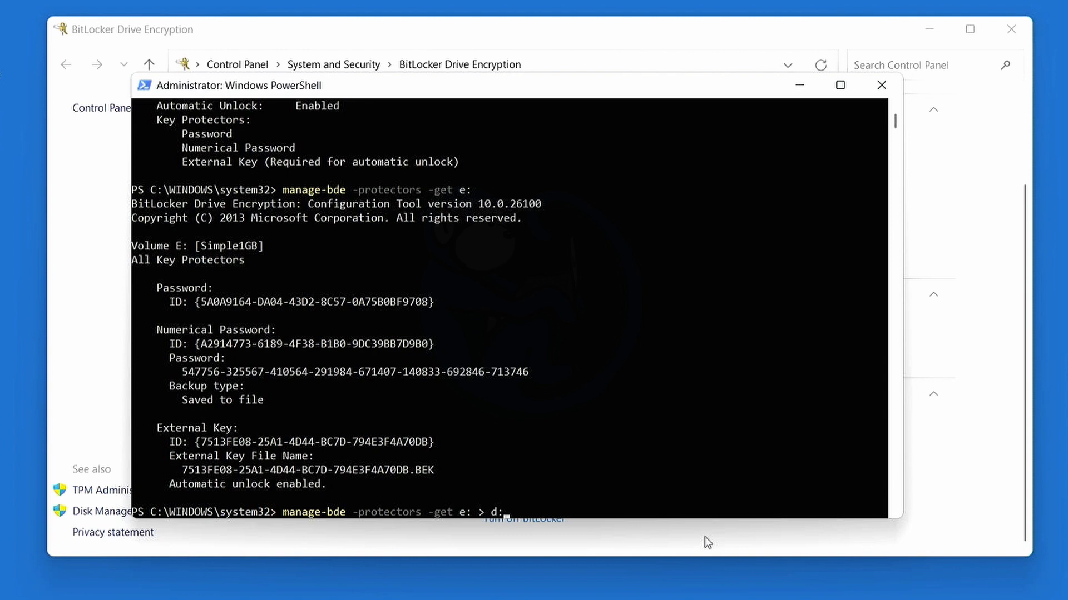
text(\ssd-)
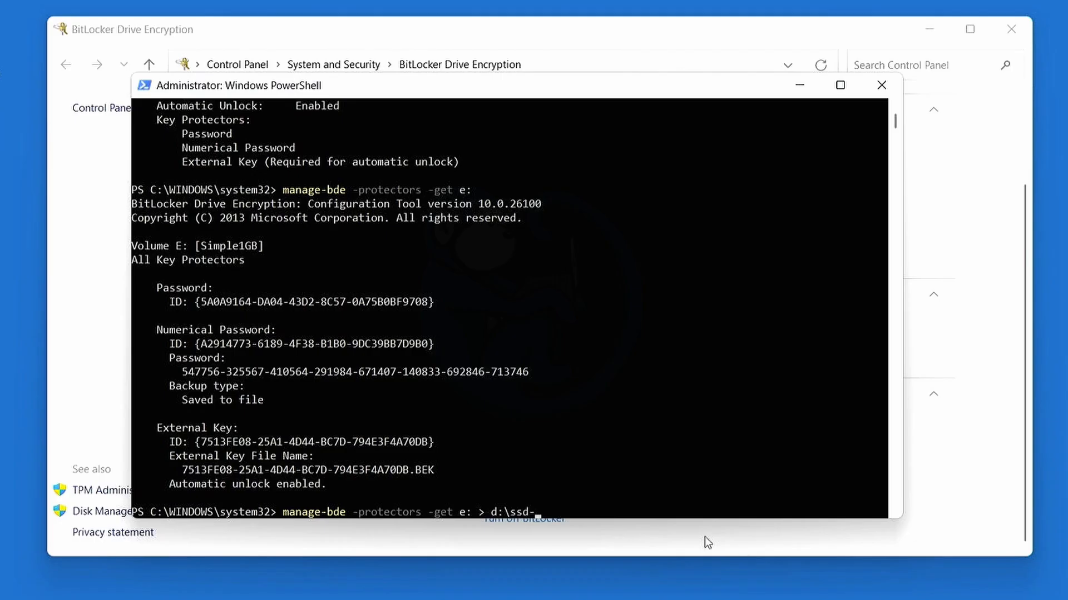
text(bitlocker-ke)
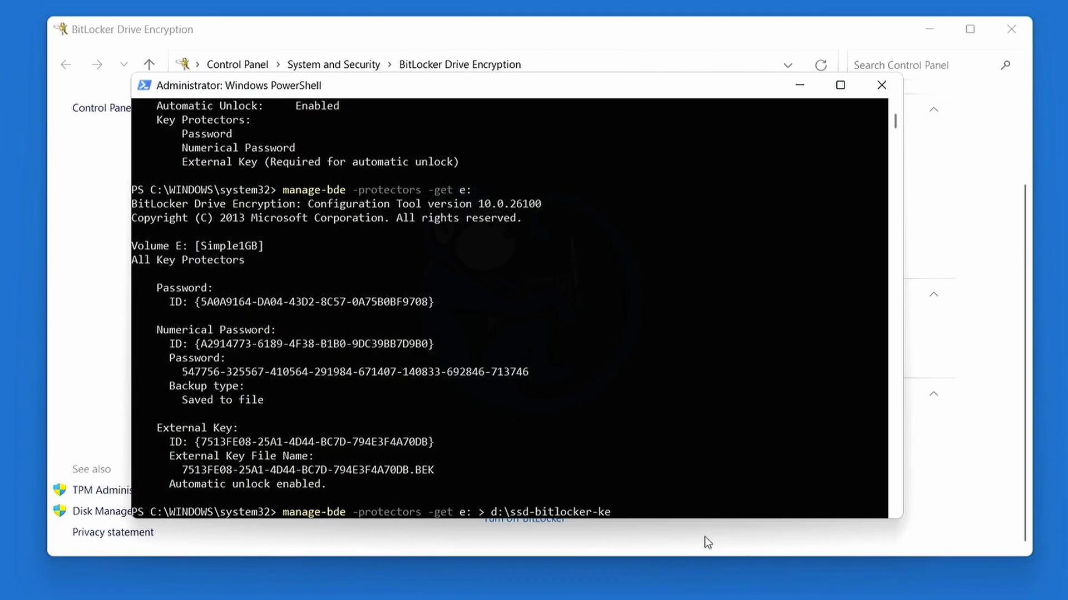
text(y.txt)
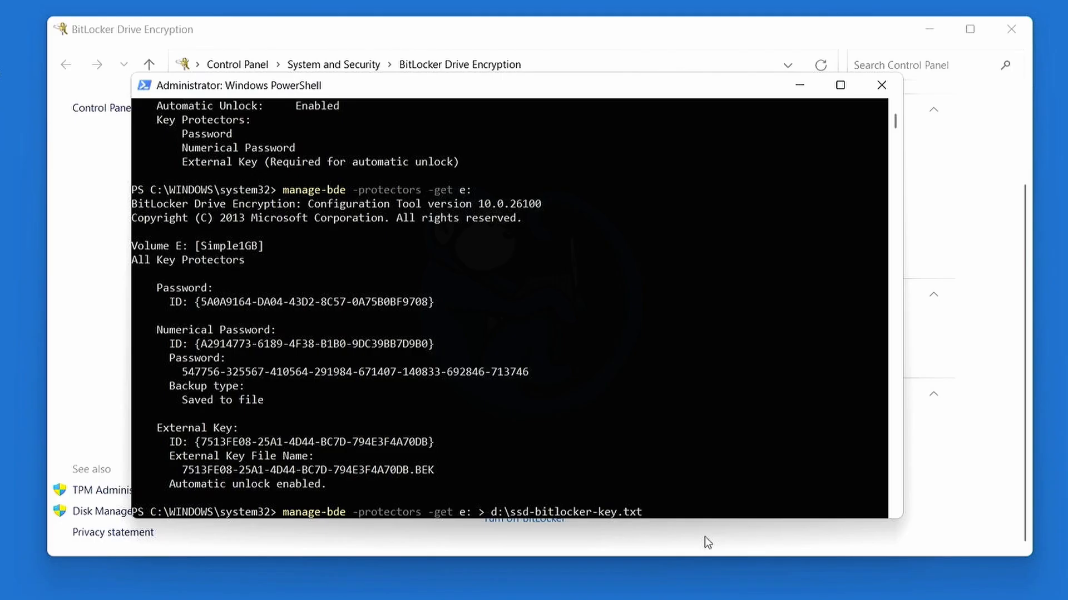
text(type d:\sse)
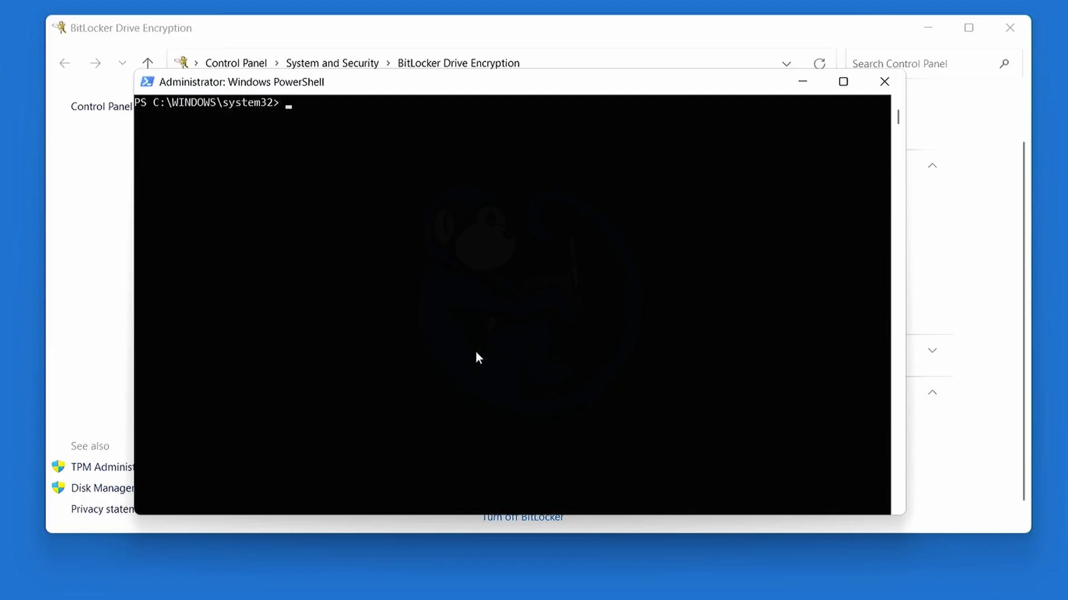
Step: Run (Get-BitLockerVolume -MountPoint e:) to display E:'s encryption summary
text((g)
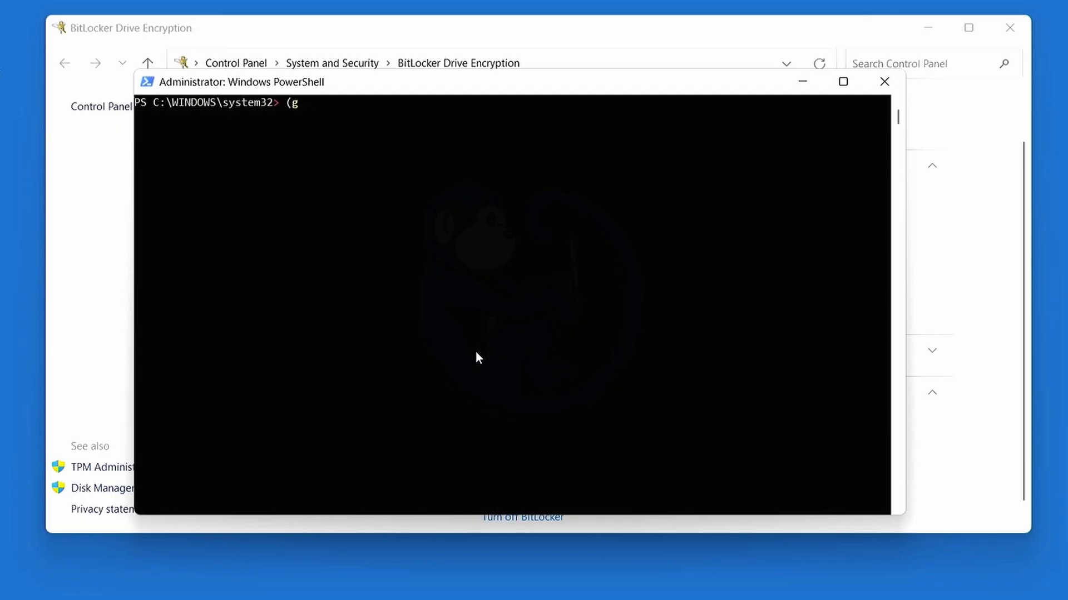
text(et-bitl)
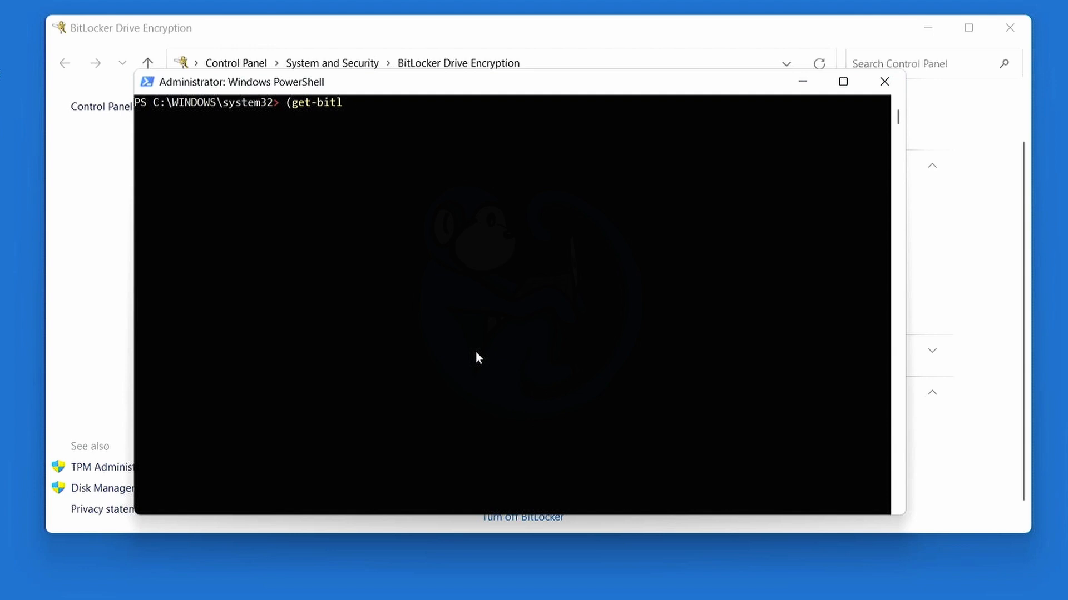
text(ockerv)
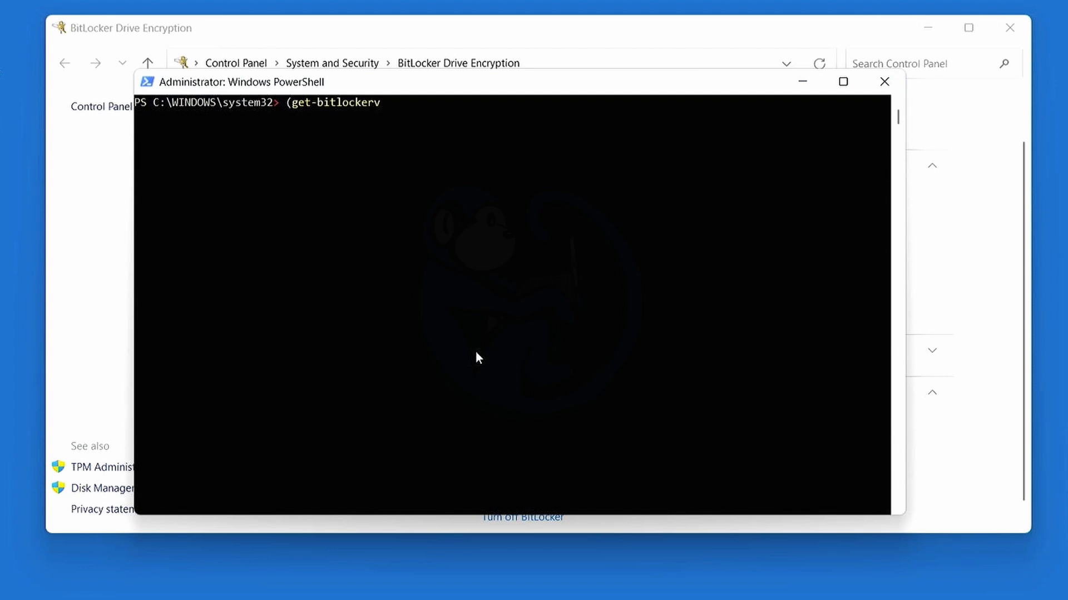
text(olume -m)
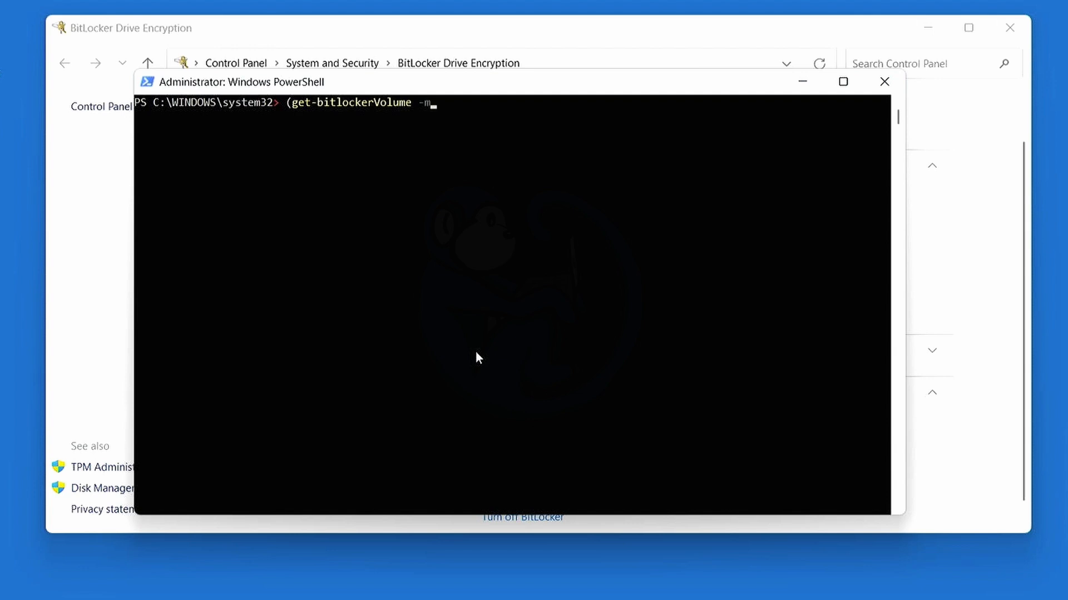
text(ountpoint e:)
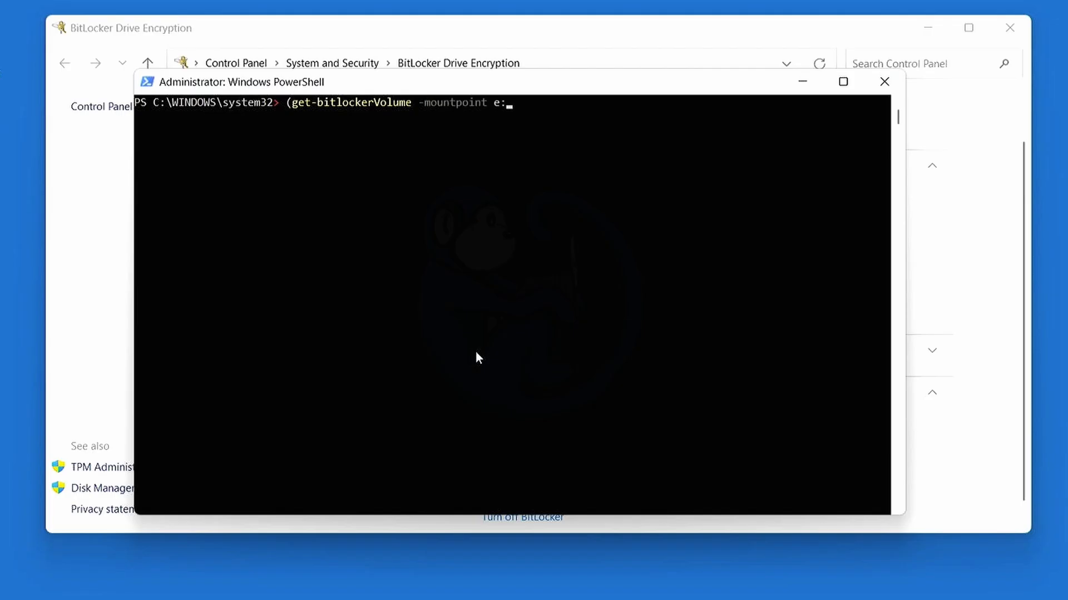
text())
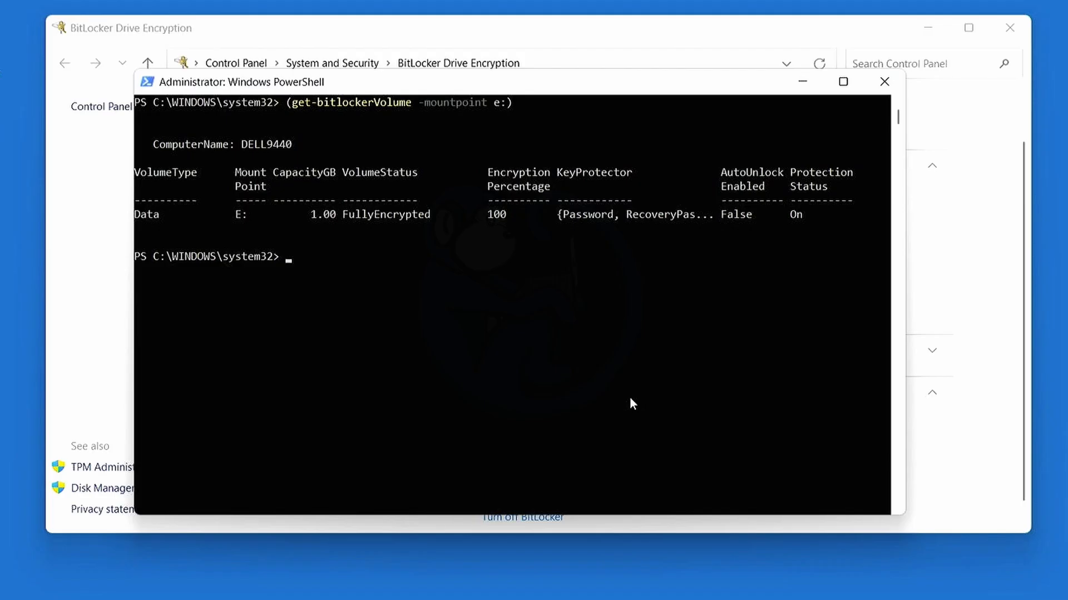
Step: Show E:'s key protectors via (Get-BitLockerVolume -MountPoint e:).KeyProtector, then append .RecoveryPassword
text((get-bitlockerVolume -mountpoint e:))
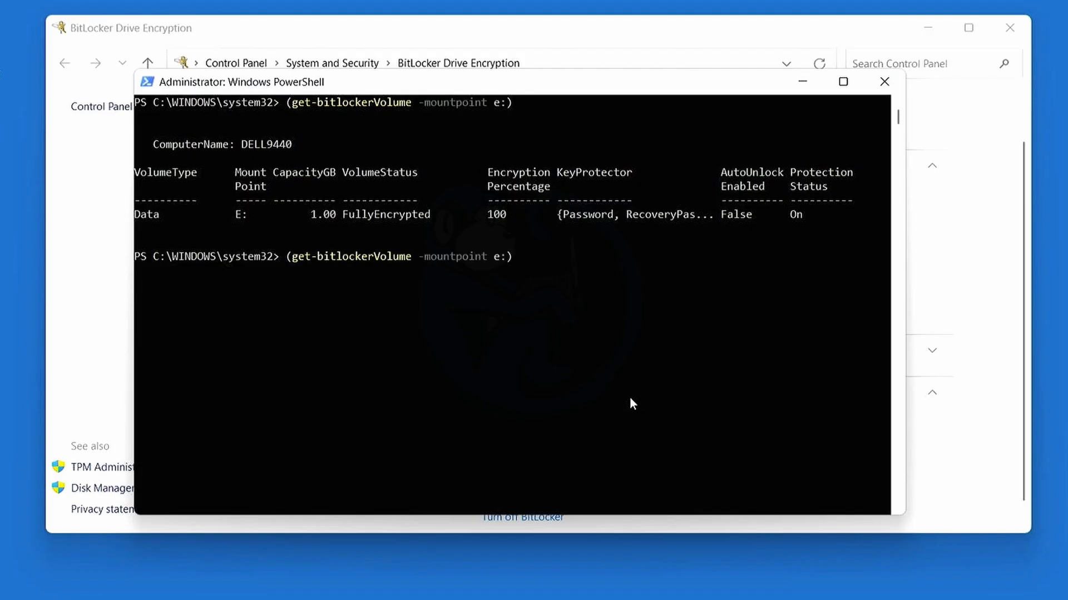
text(.keyprotecgtor)
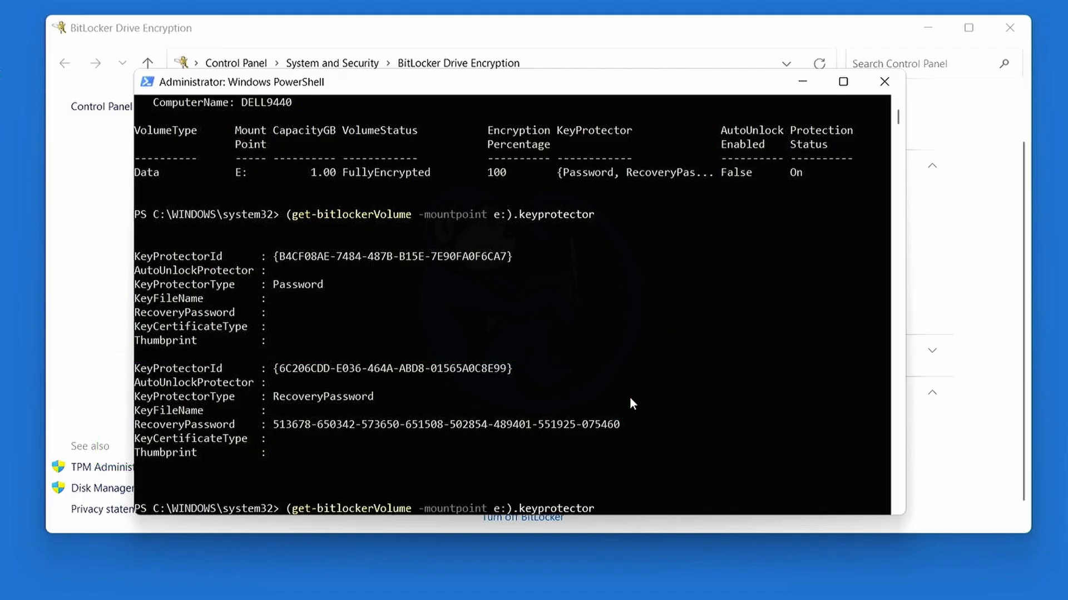
text(.recovery)
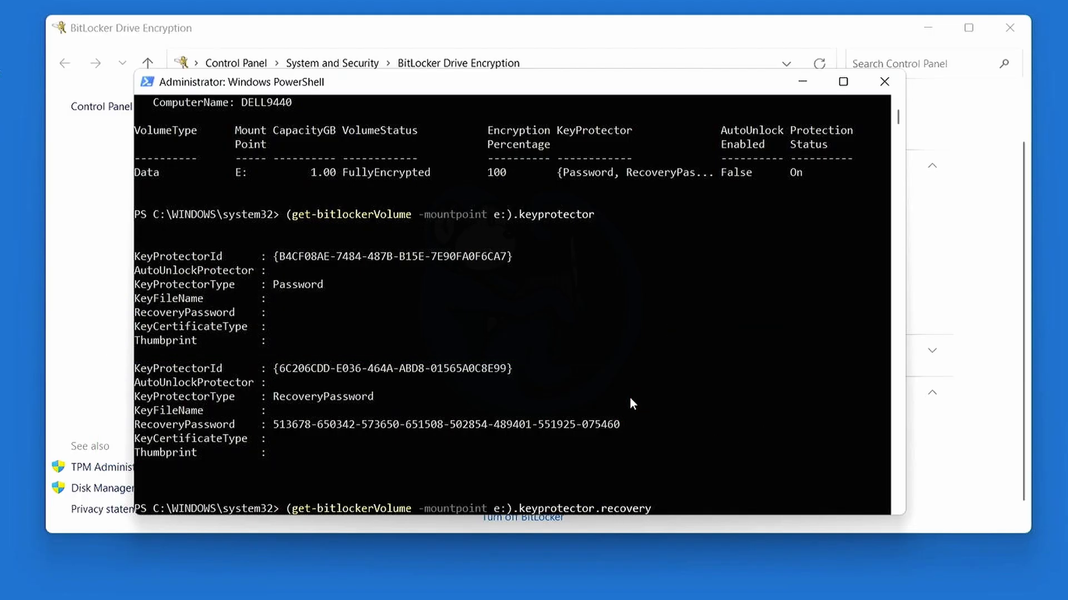
text(password)
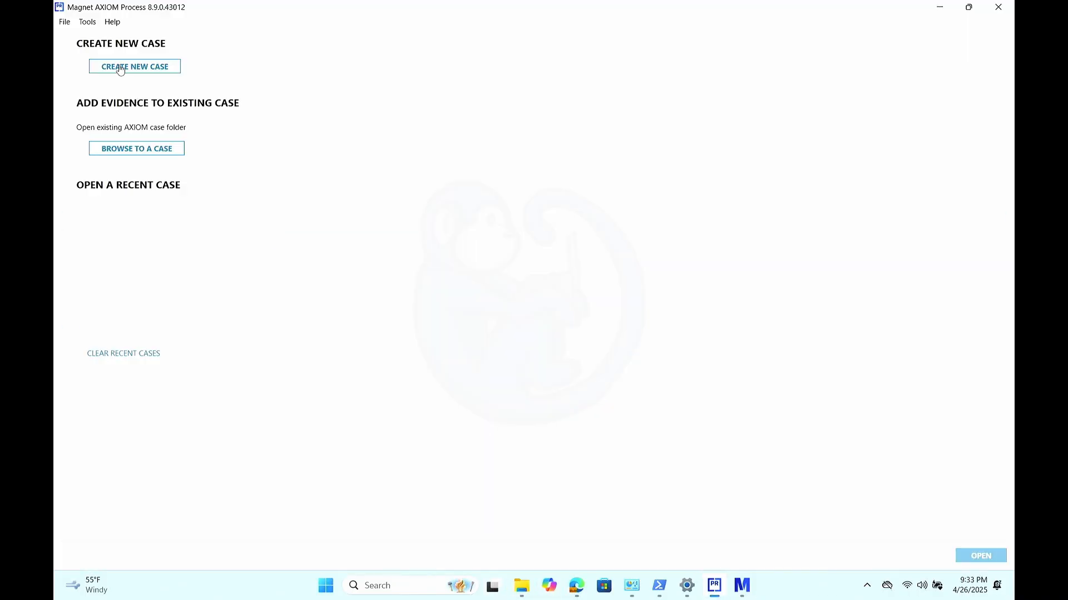
Step: Create a new case stored on the Desktop and move to evidence sources
click(134, 67)
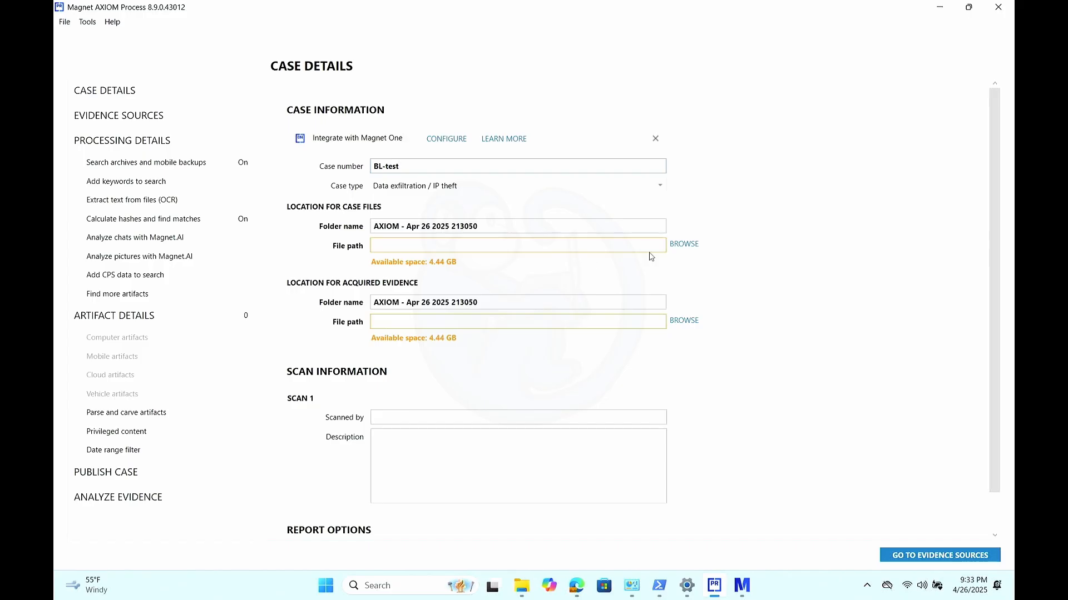
click(684, 244)
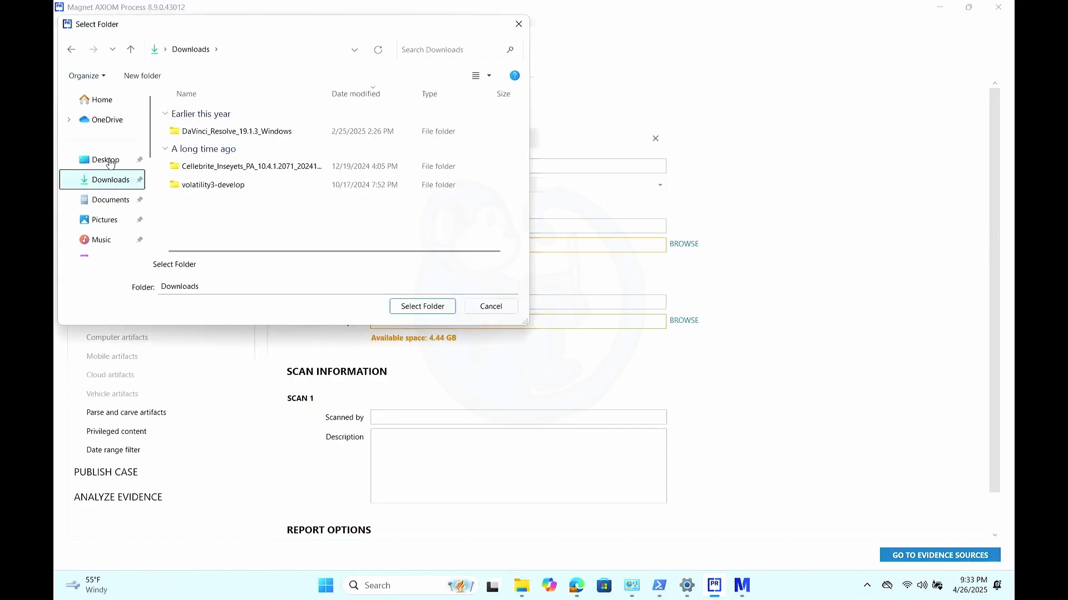
click(490, 306)
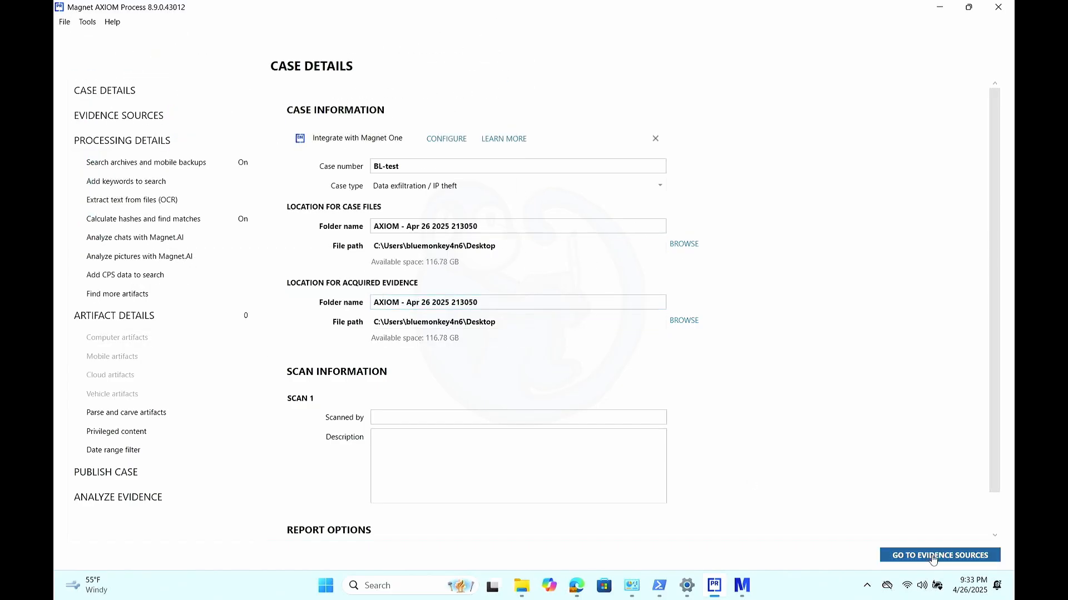
click(939, 555)
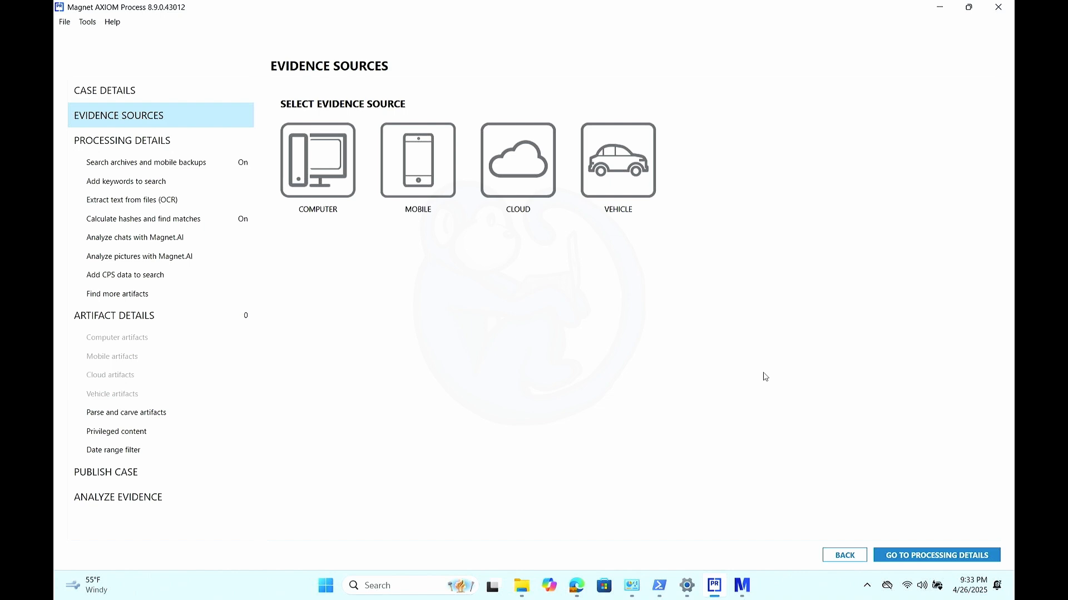
mouse_move(542, 272)
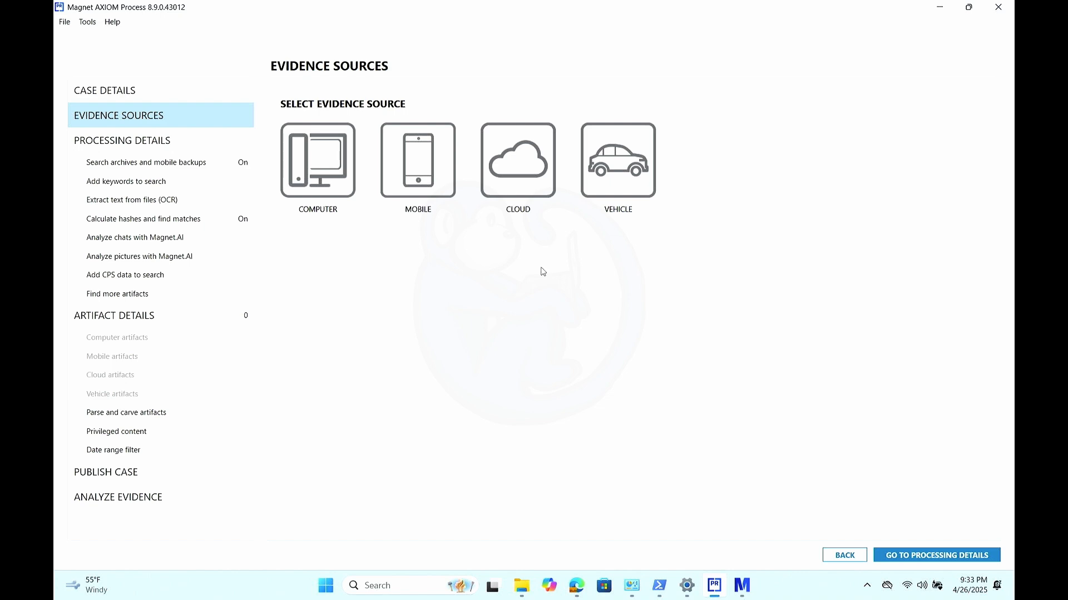
mouse_move(514, 259)
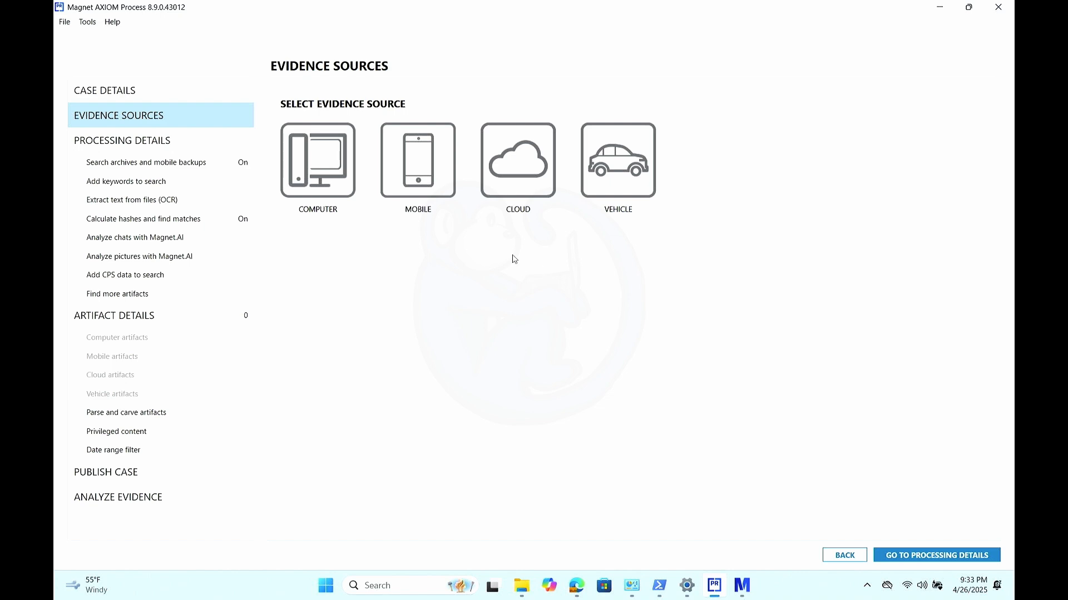
Step: Add SanDisk32GB.E01 as a Windows computer image with its partitions included
click(317, 161)
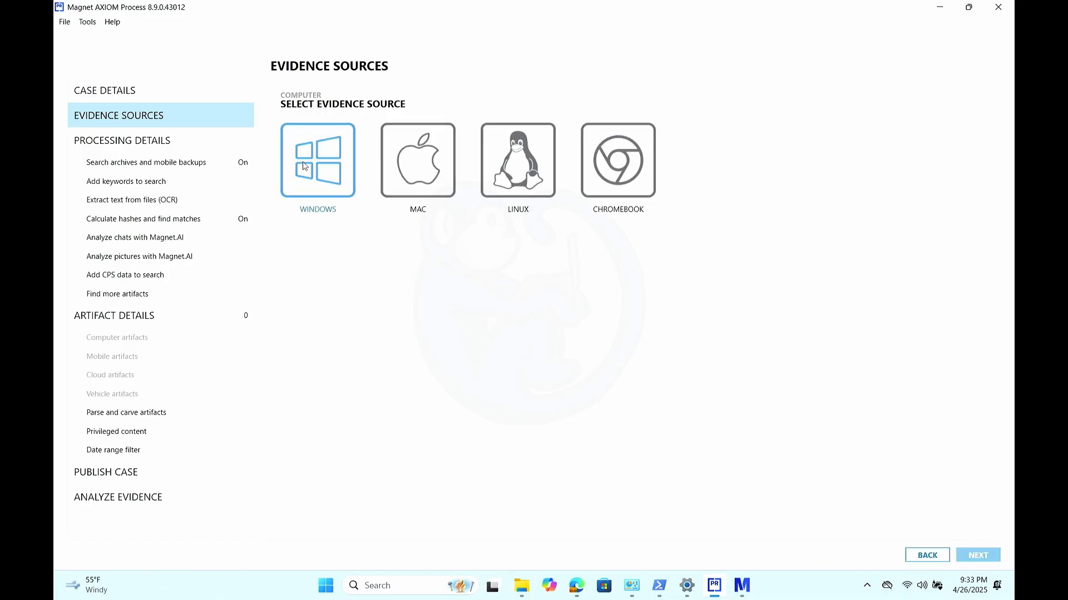
click(316, 160)
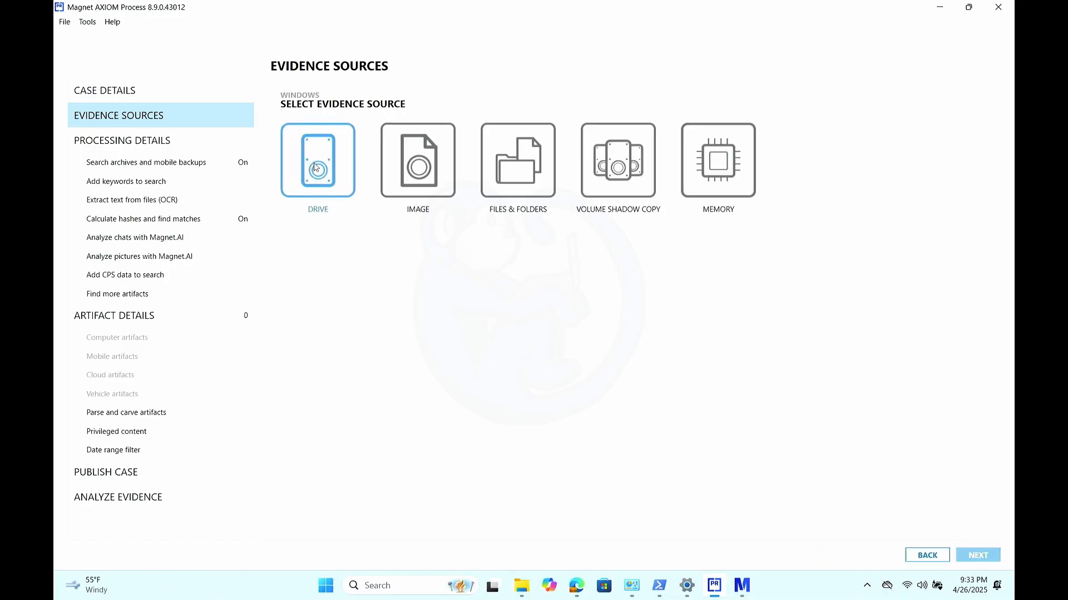
click(417, 161)
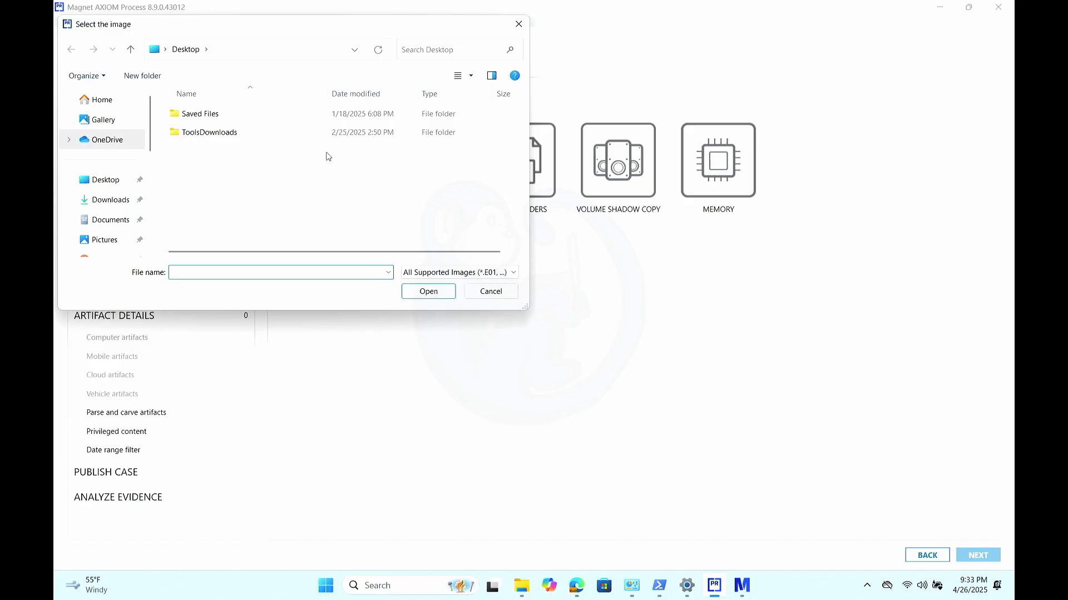
click(111, 200)
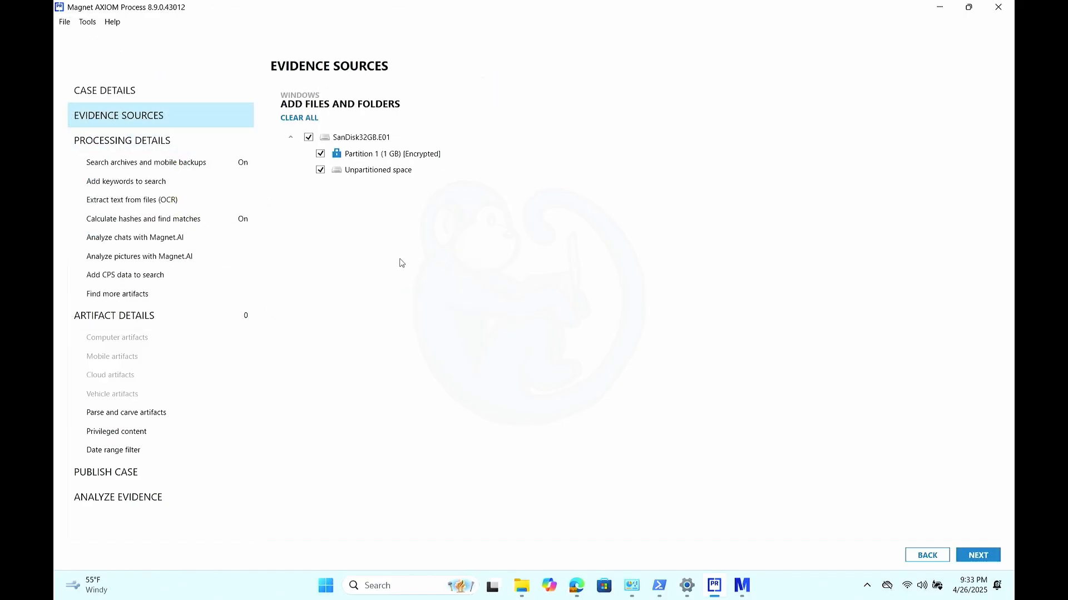
click(977, 555)
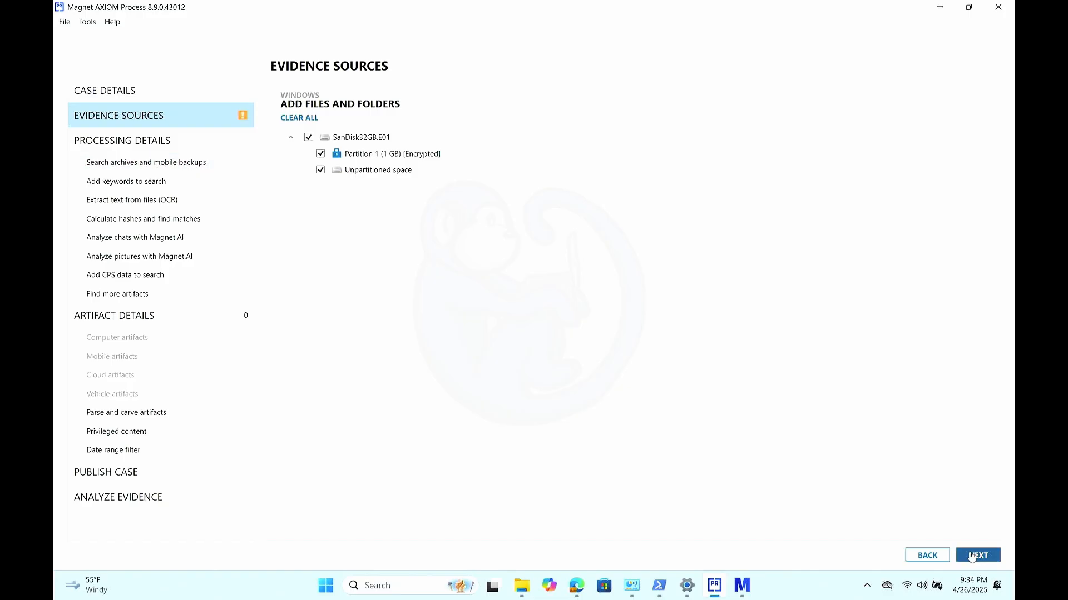
click(977, 555)
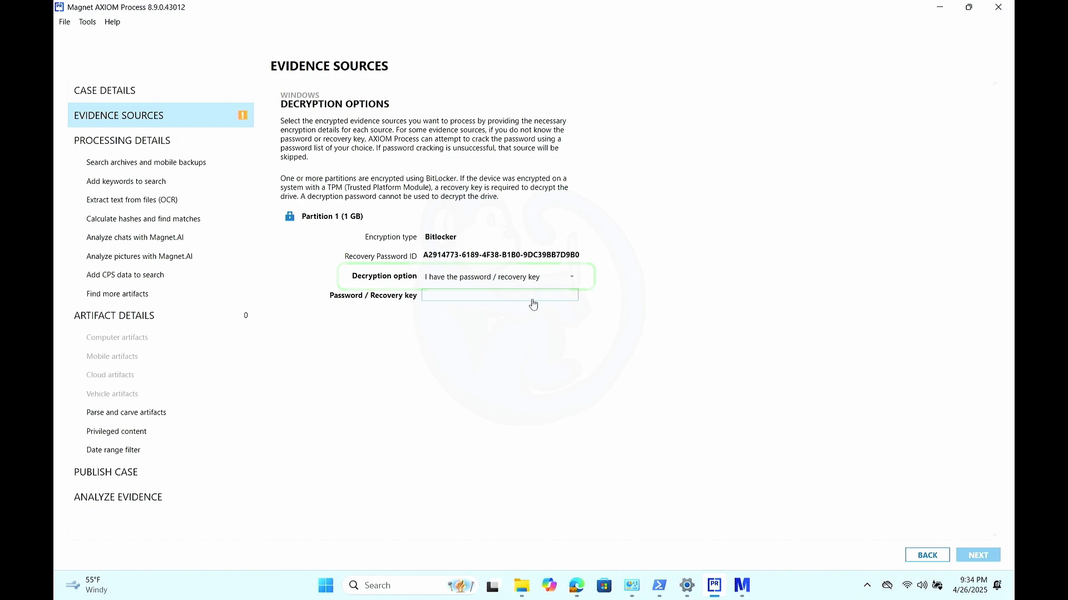
click(499, 295)
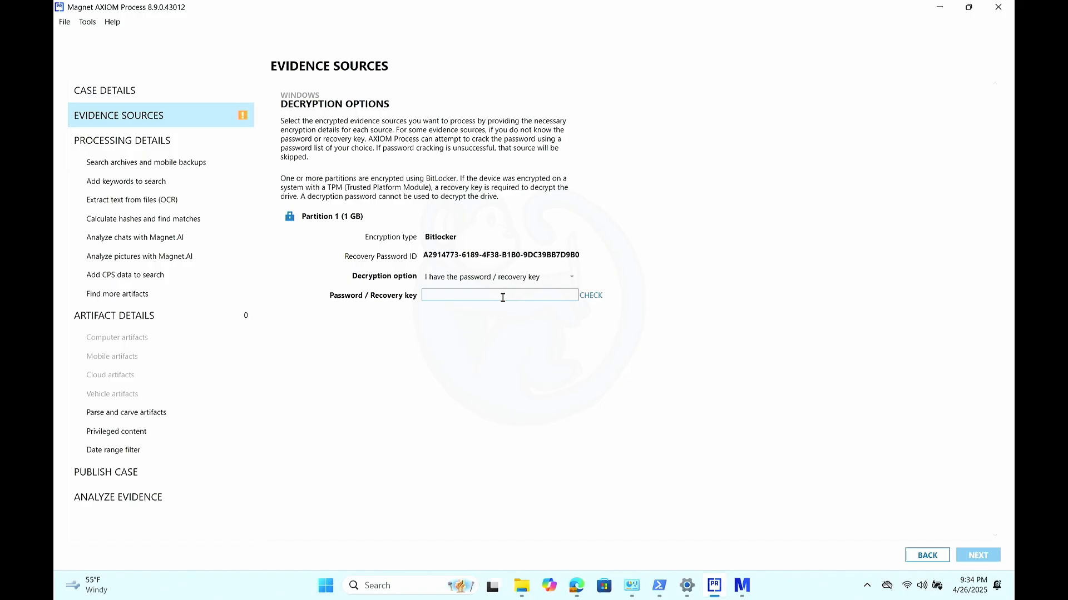
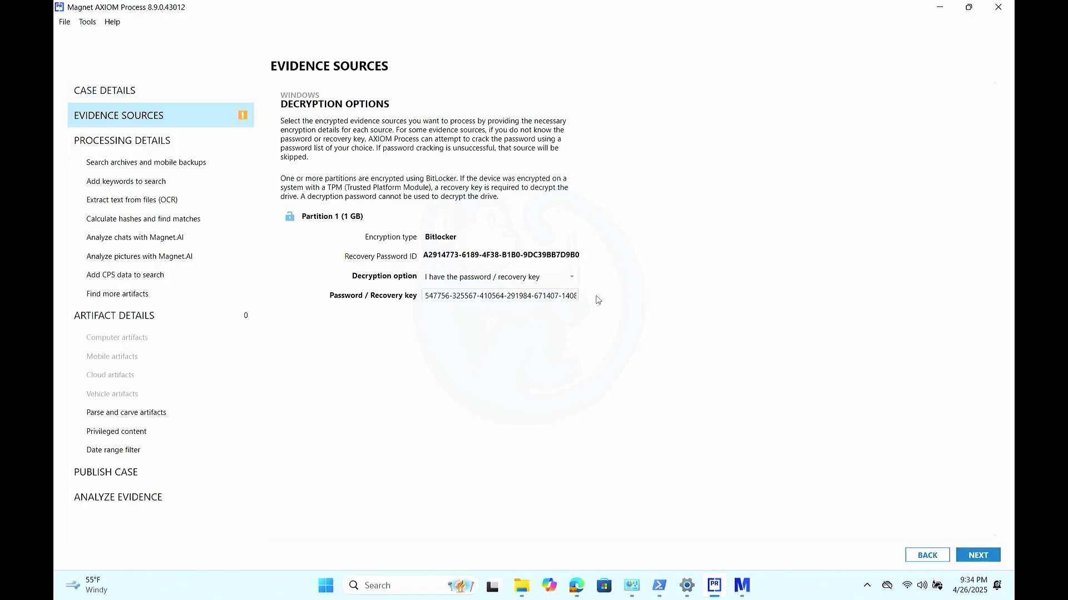
click(977, 555)
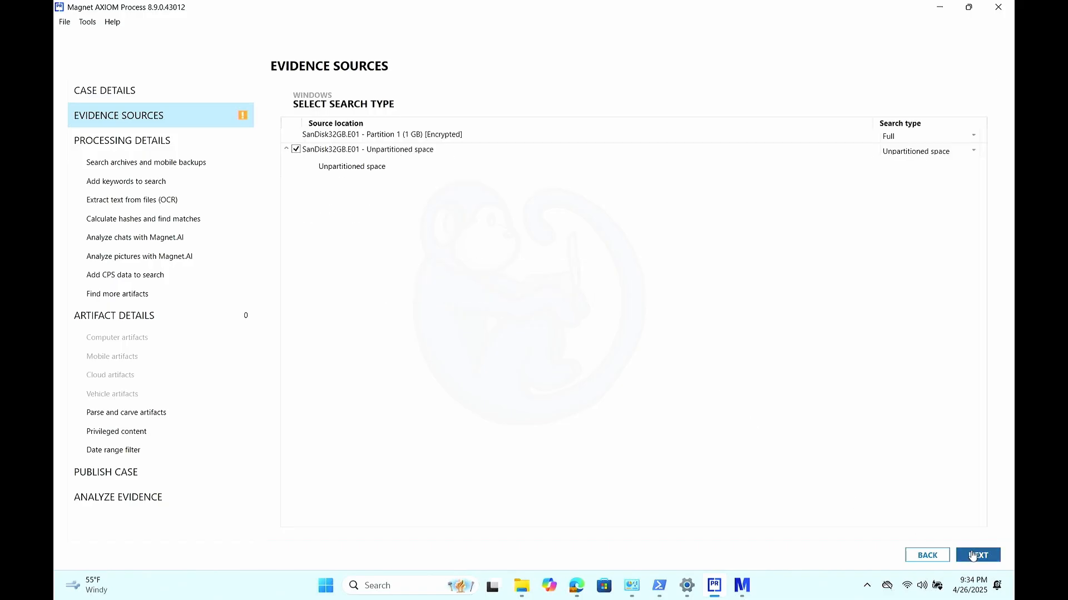
Step: Accept the search types and start analyzing the evidence
click(977, 555)
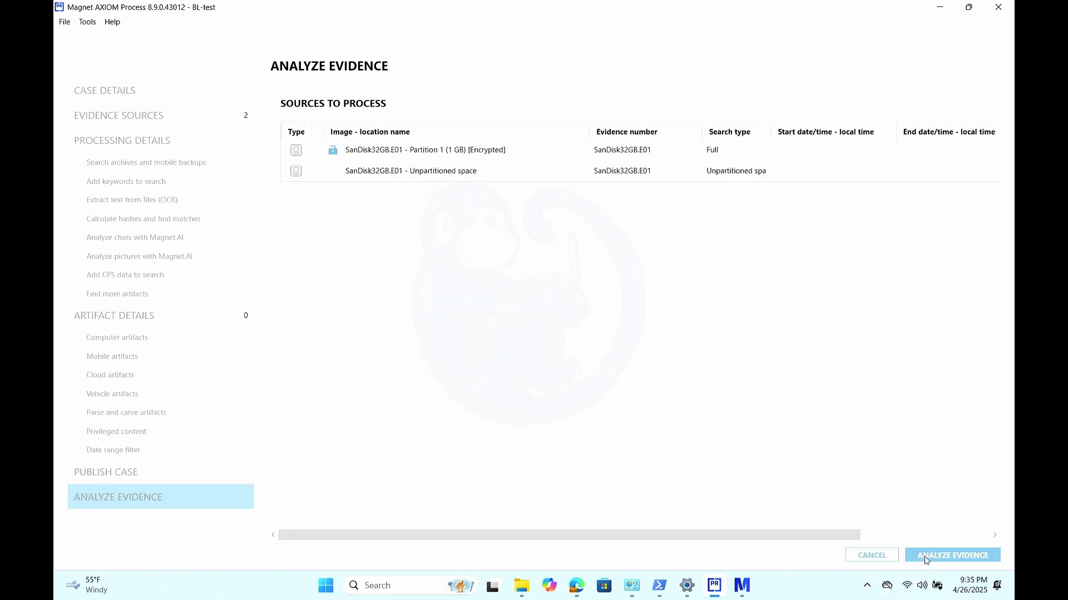
click(951, 554)
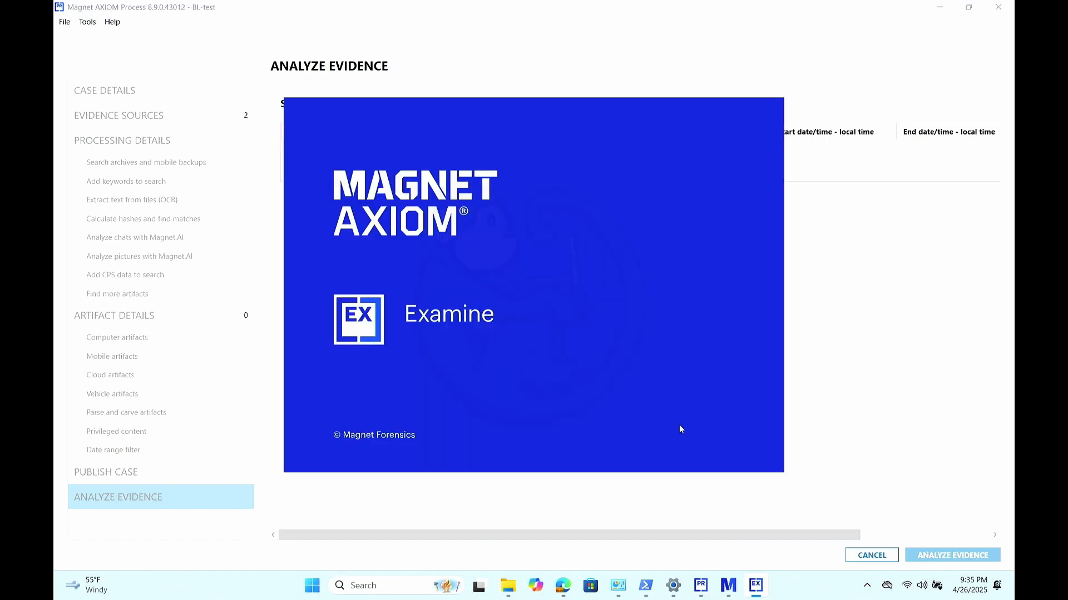
Step: Switch to the File system view and expand the decrypted image down to juicyStuff
click(951, 555)
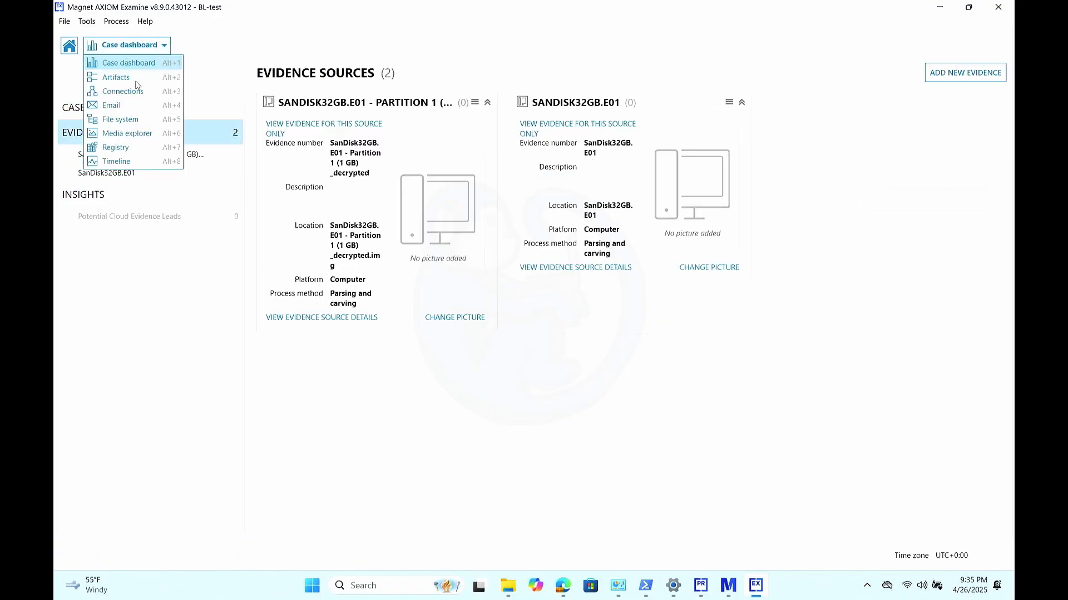
click(119, 119)
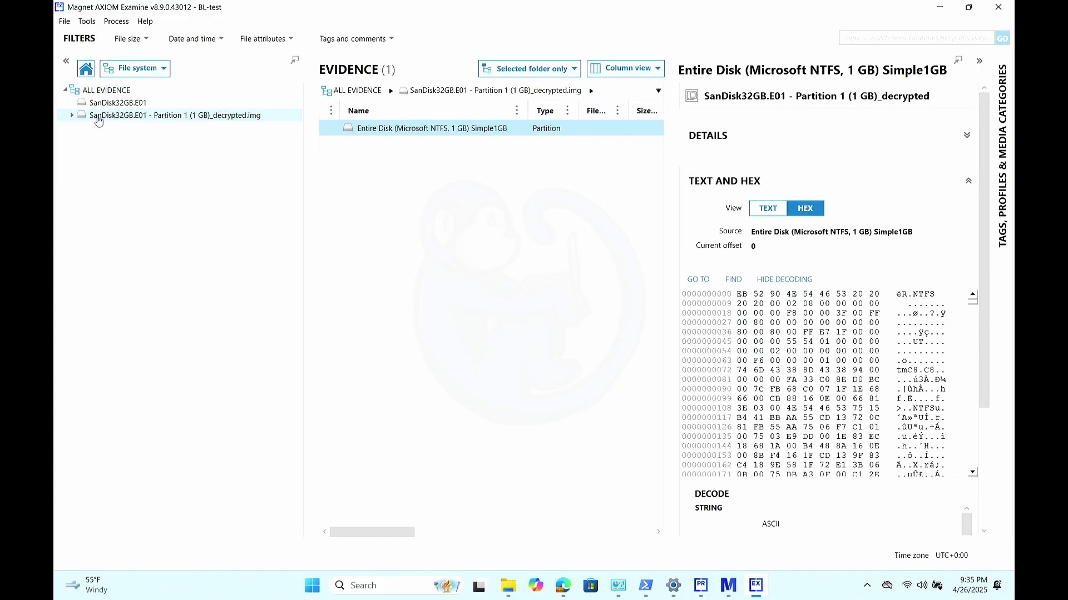
click(72, 115)
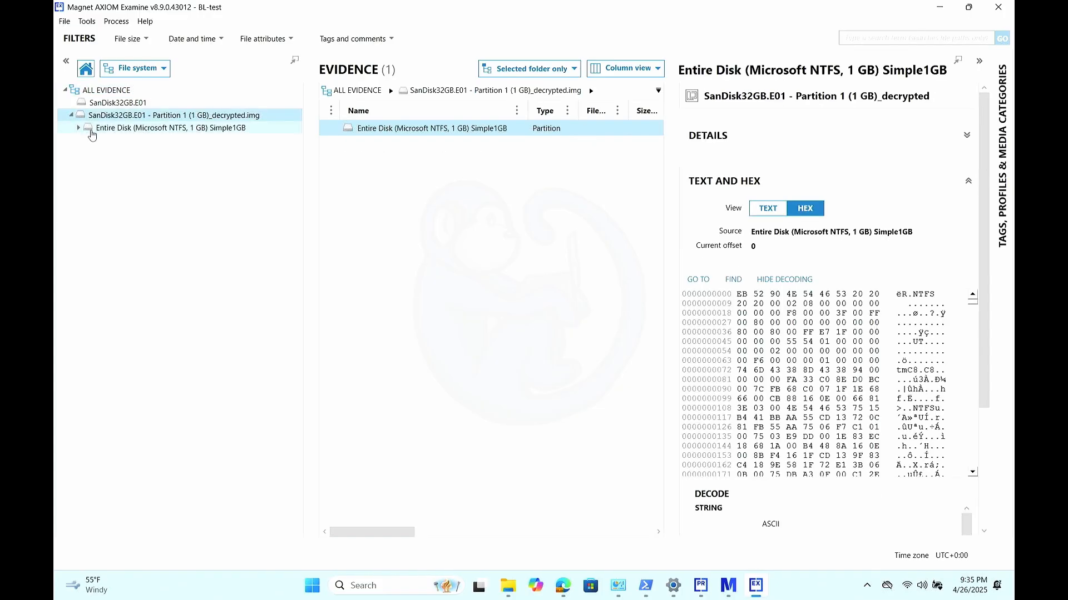
click(78, 128)
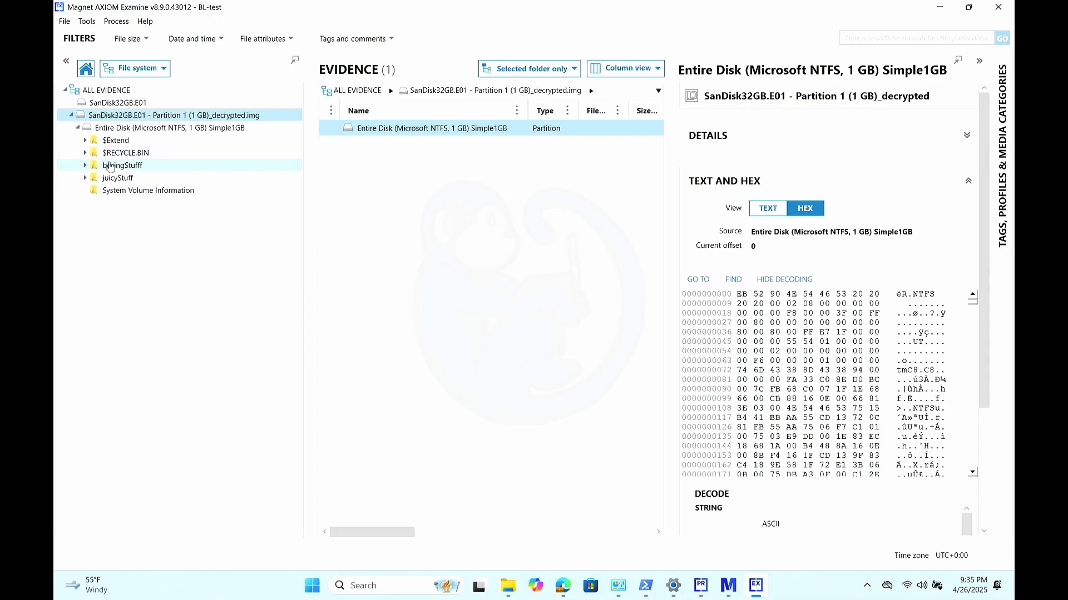
click(117, 178)
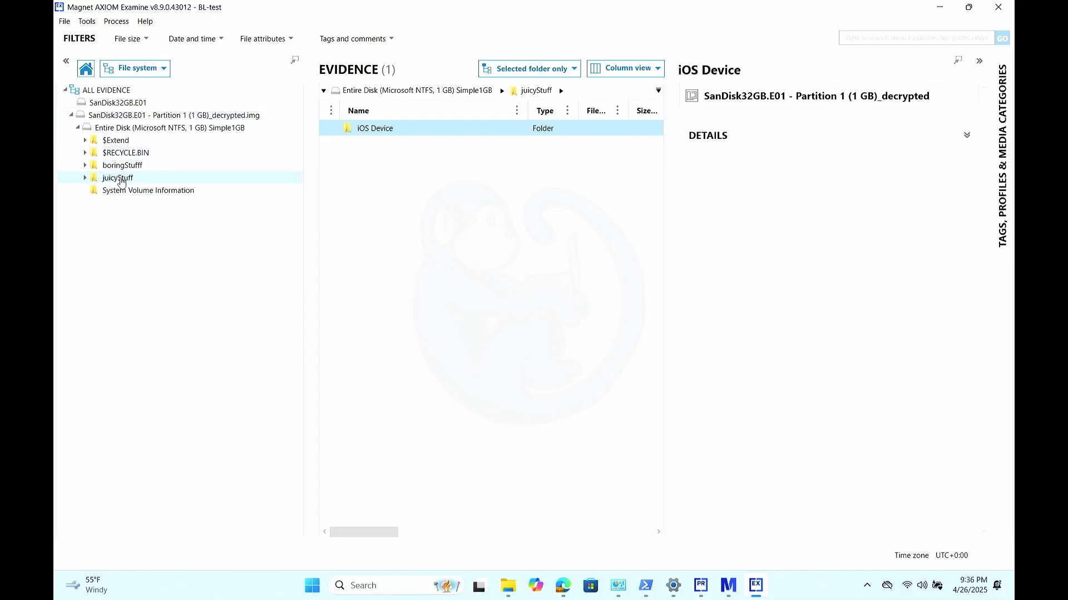
click(118, 178)
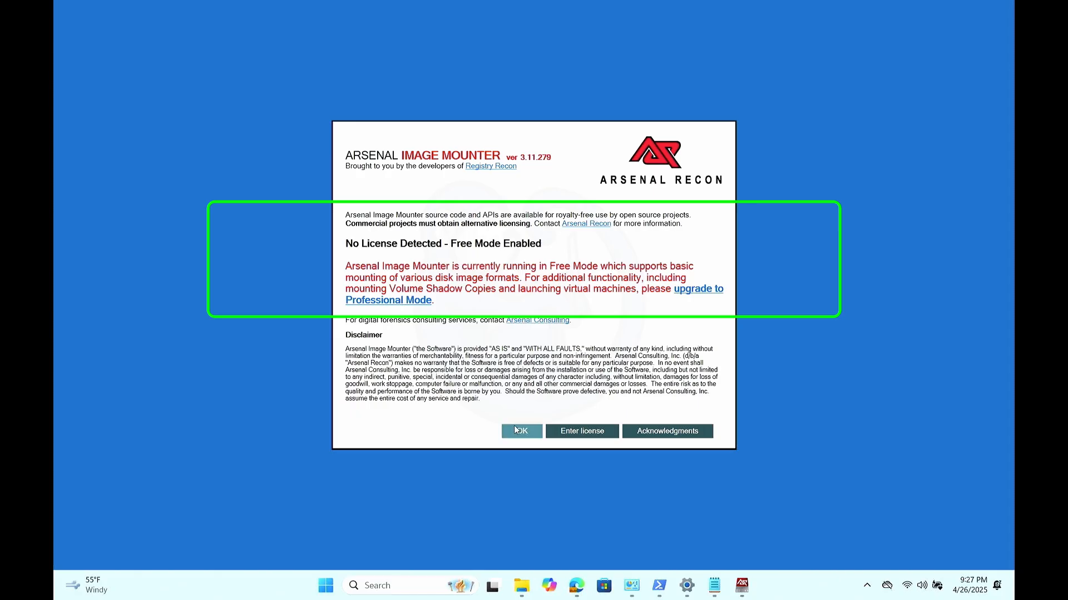
Step: Dismiss the free-mode license notice and start mounting a disk image
click(521, 431)
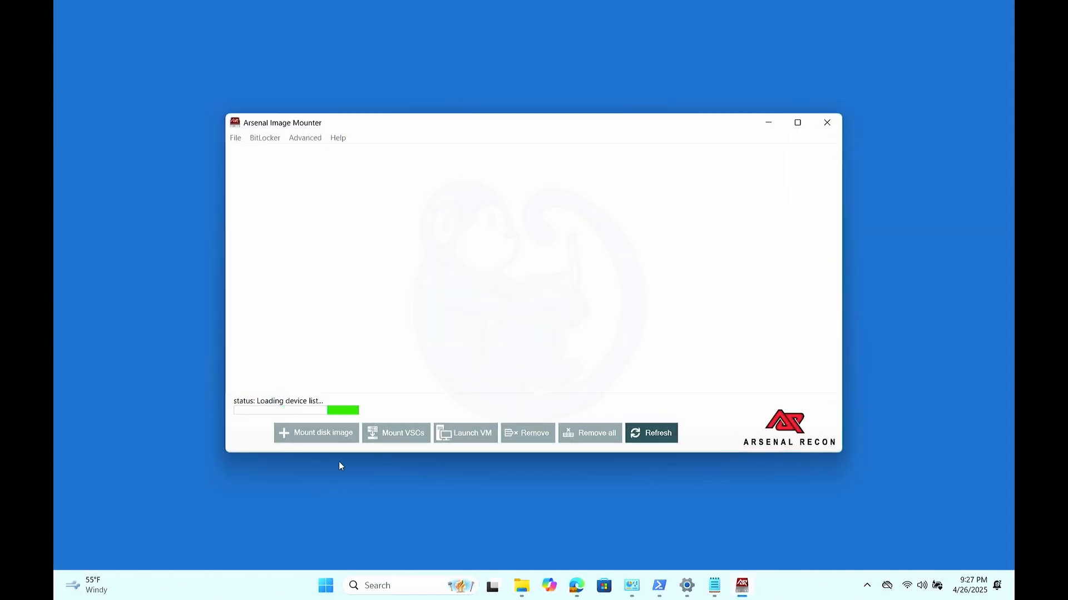
click(315, 432)
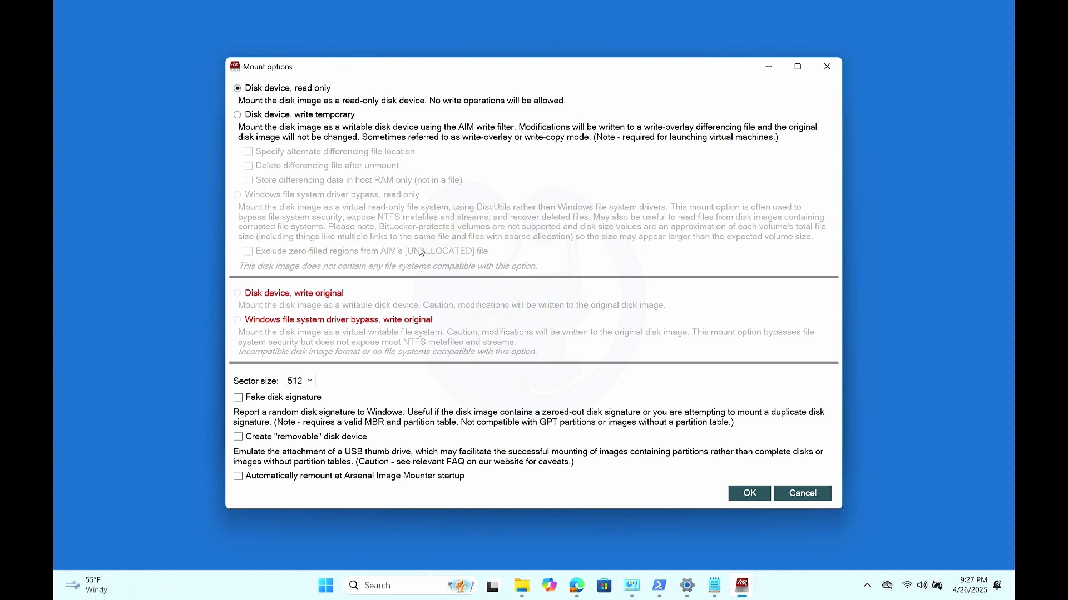
mouse_move(538, 310)
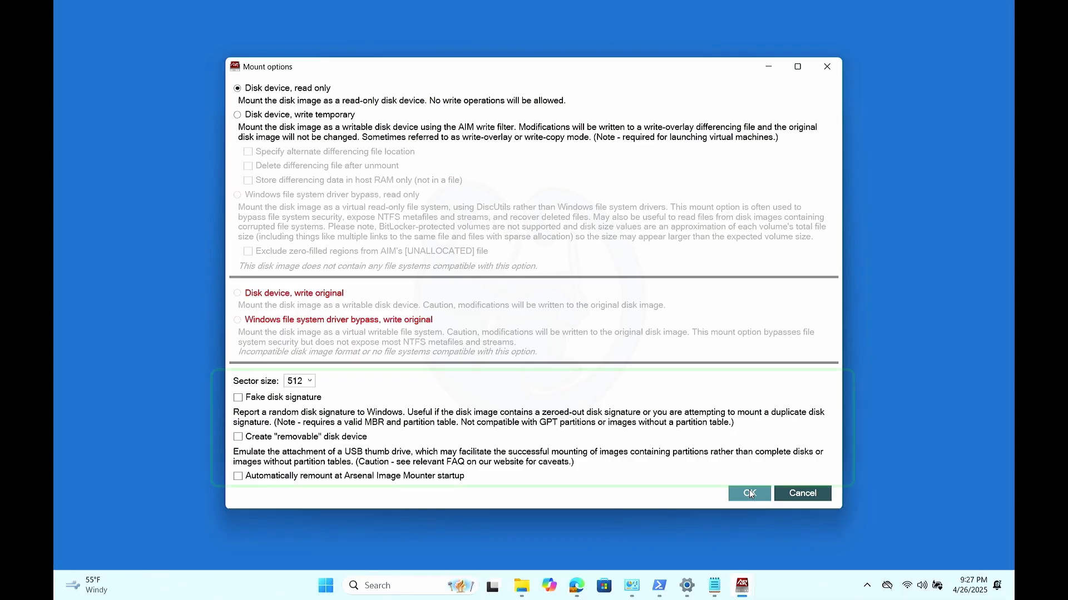
Step: Mount SanDisk32GB.E01 read-only as E:, dismissing the BitLocker prompt and access-denied error
click(749, 493)
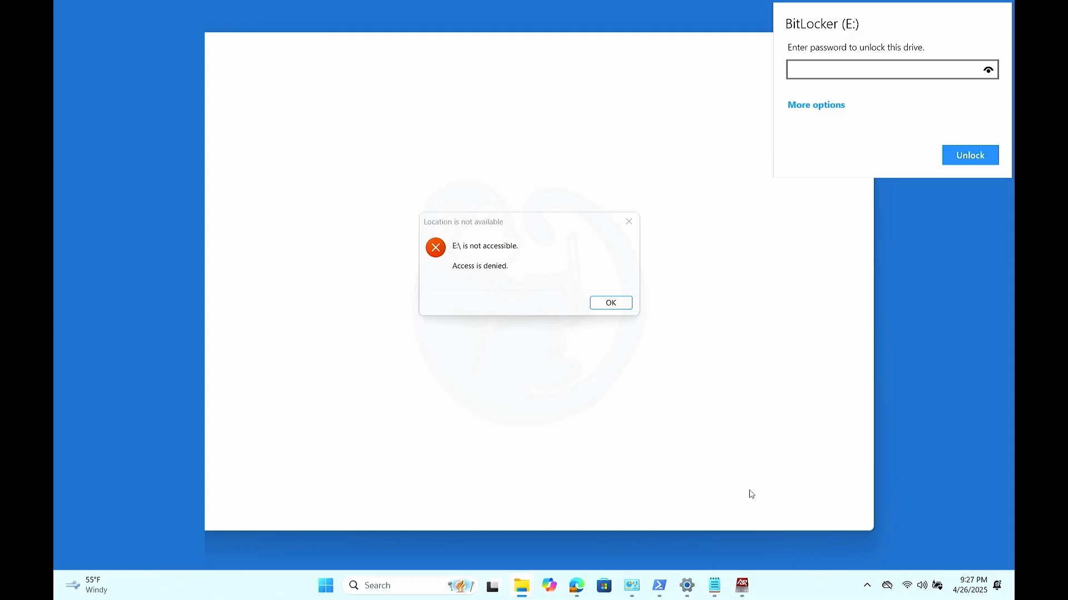
click(885, 69)
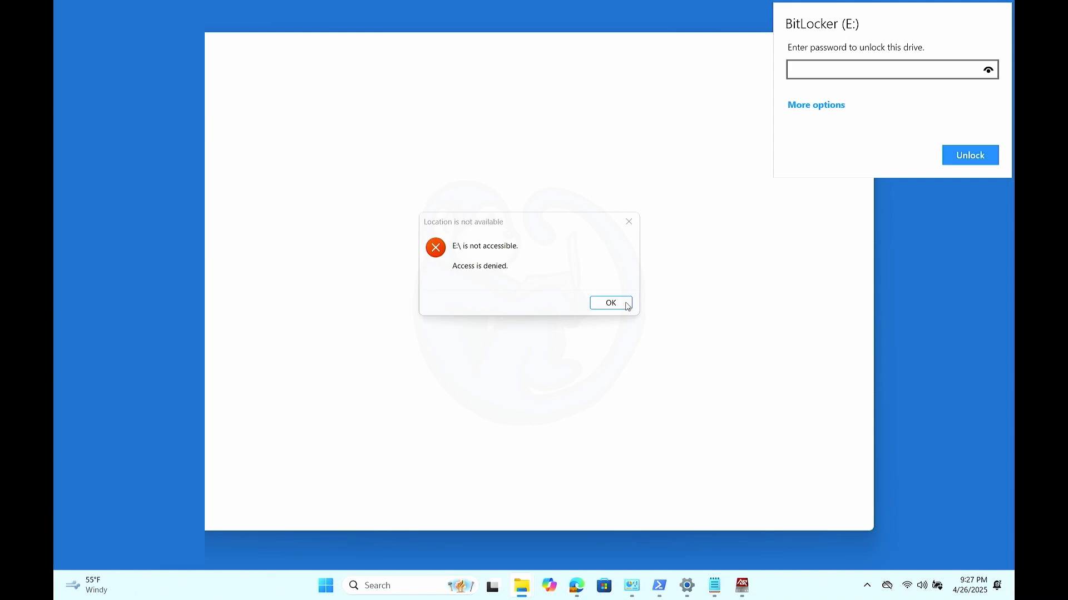
click(609, 303)
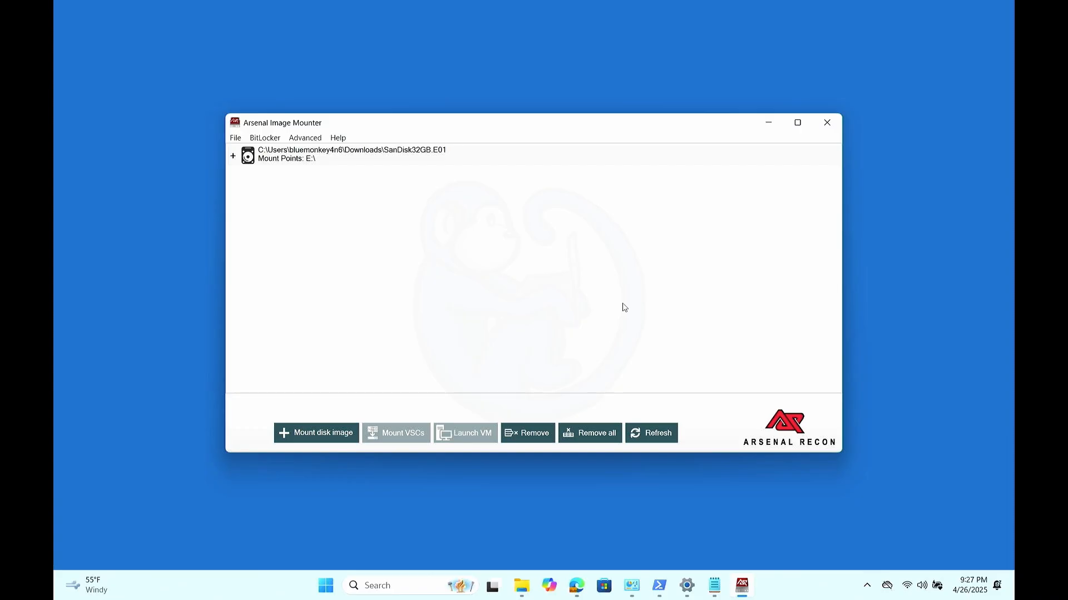
Step: Unlock the BitLocker-protected E: volume by submitting its password
click(265, 137)
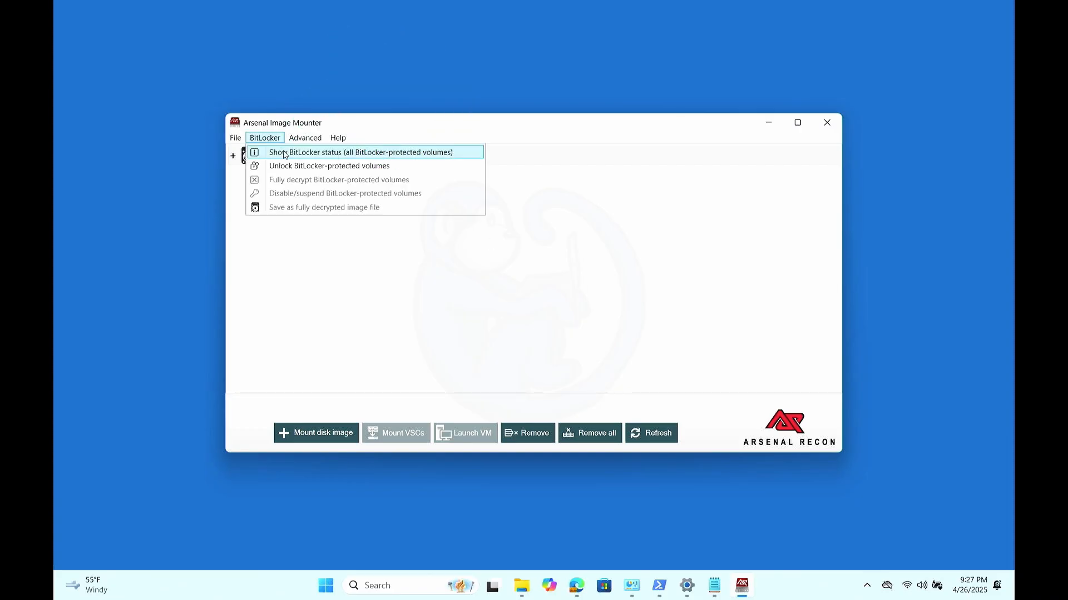
mouse_move(329, 166)
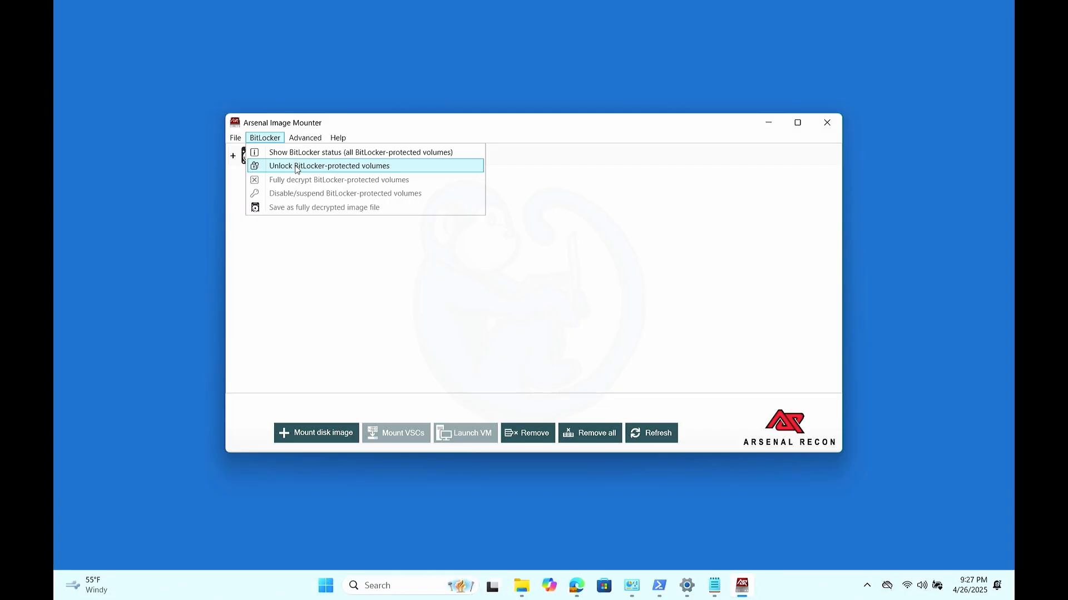
click(329, 165)
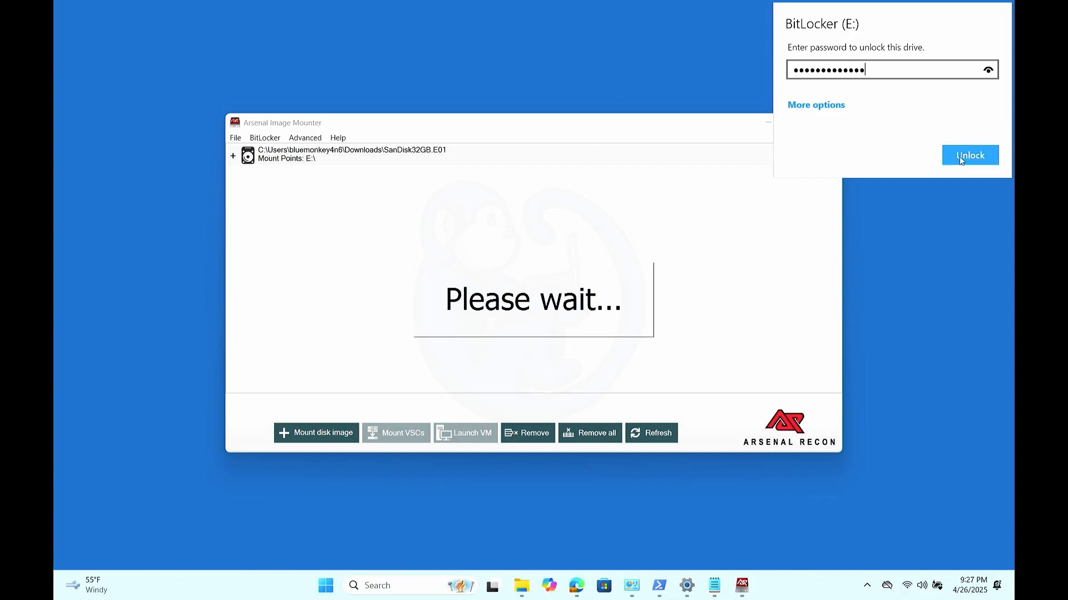
click(969, 155)
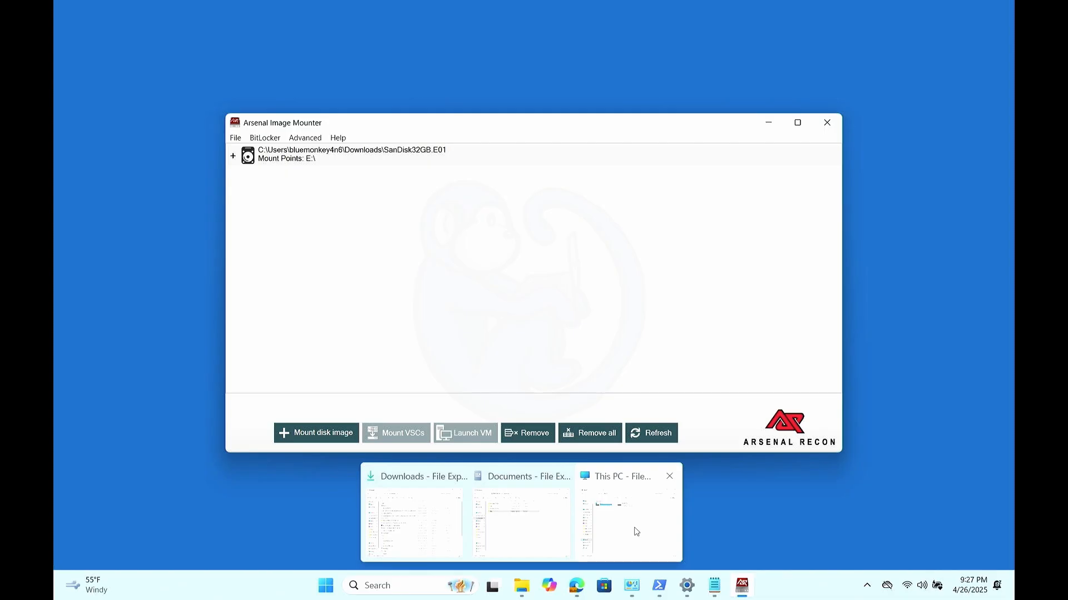
Step: Open the mounted Local Disk (E:) from This PC in File Explorer
click(625, 476)
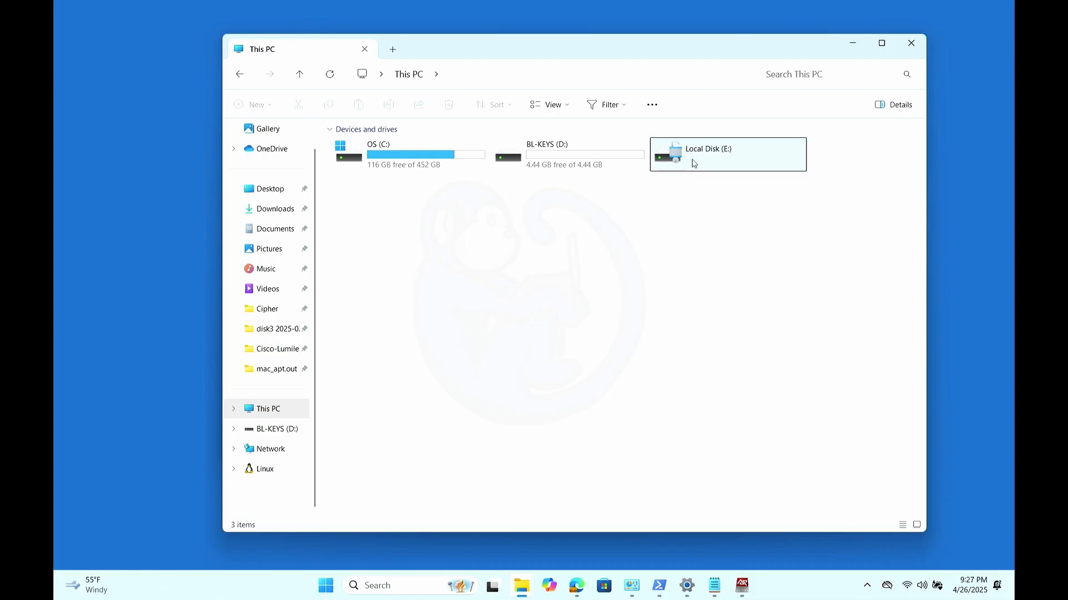
click(727, 154)
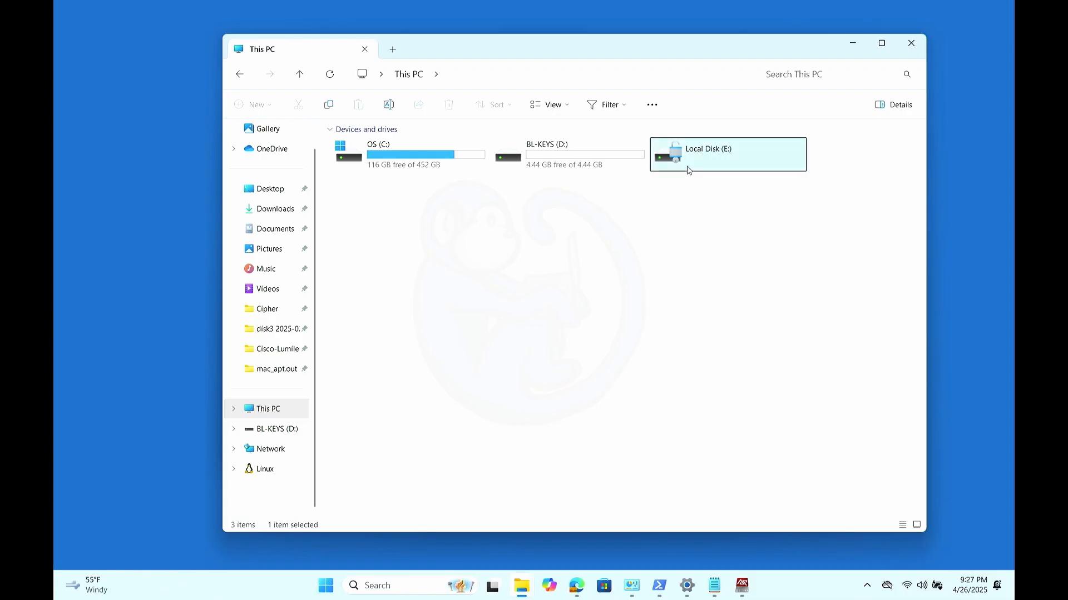
double_click(707, 149)
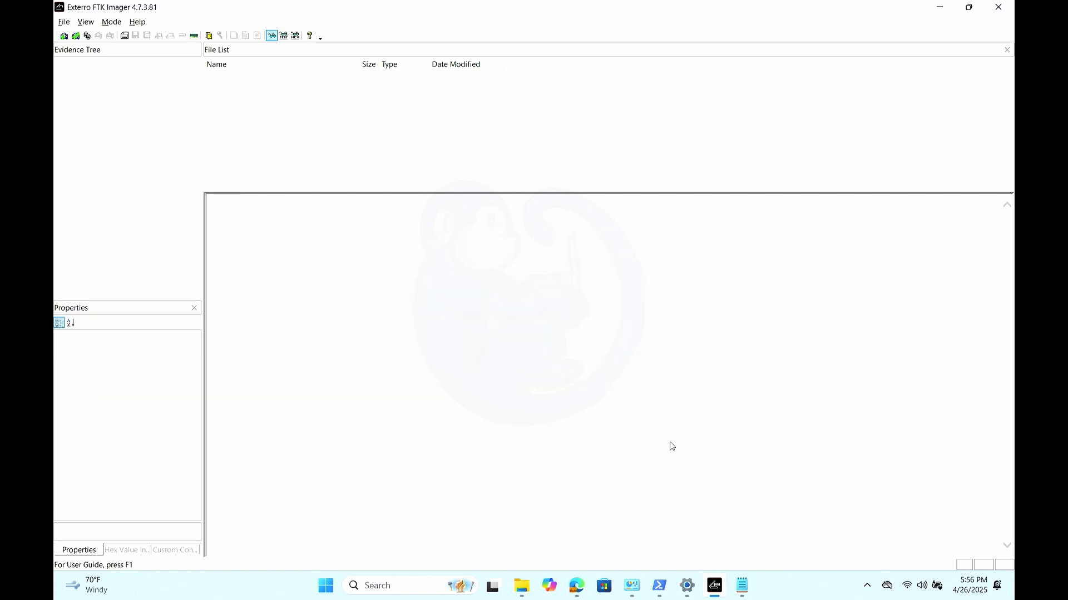
mouse_move(220, 270)
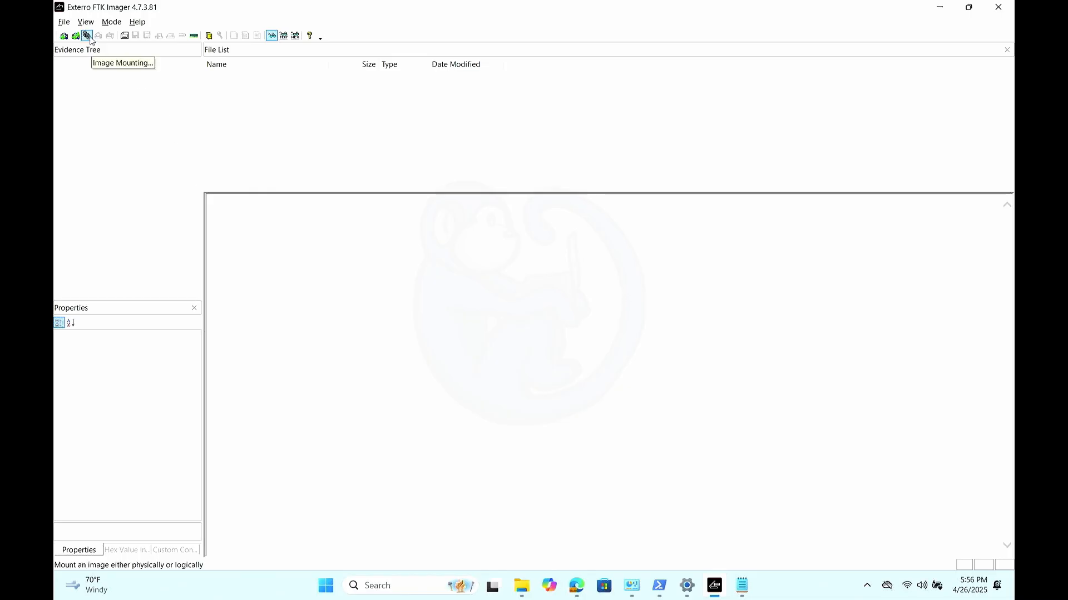
Step: Mount SanDisk32GB.E01 in FTK Imager with Mount Type Logical Only
click(87, 36)
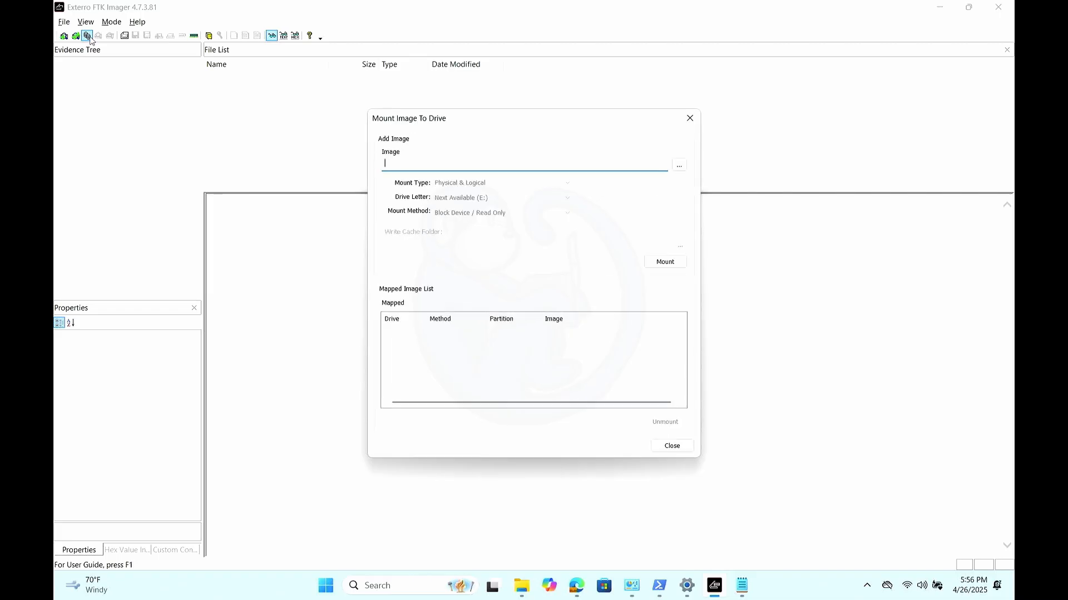
click(678, 165)
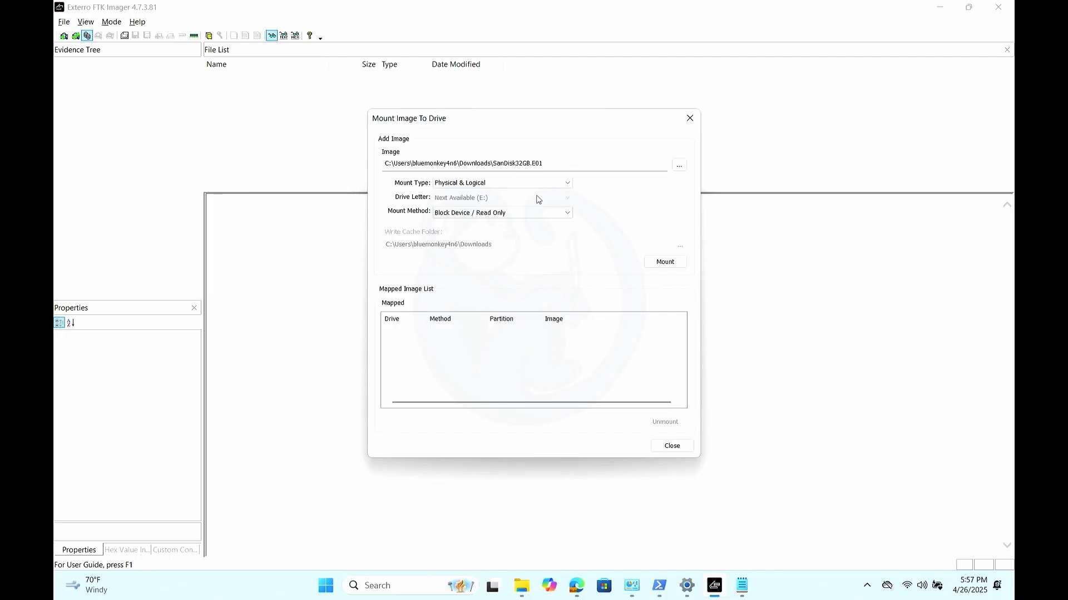
click(566, 183)
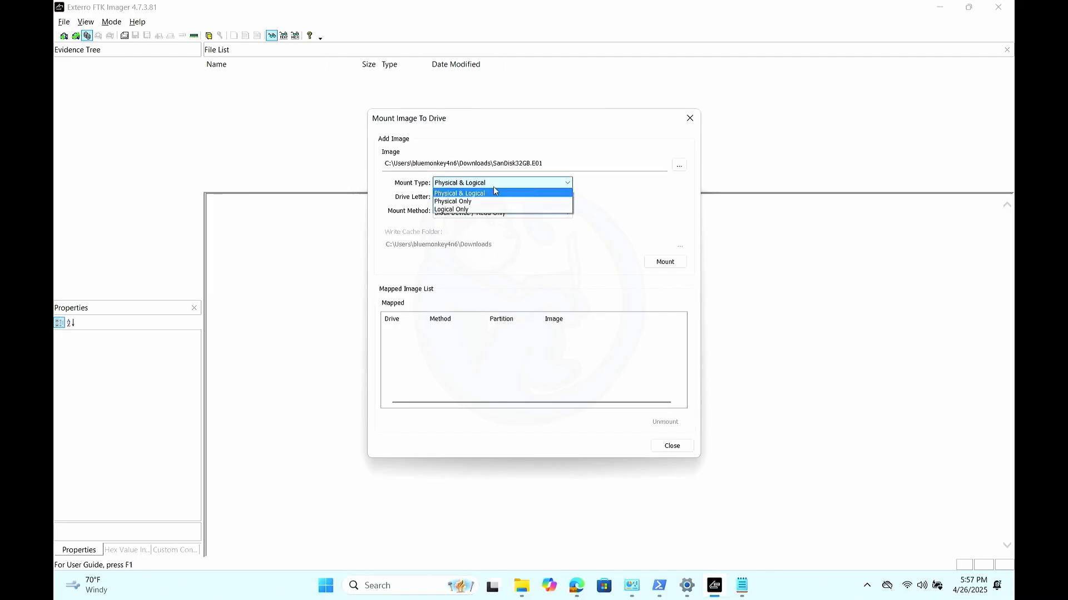
mouse_move(452, 201)
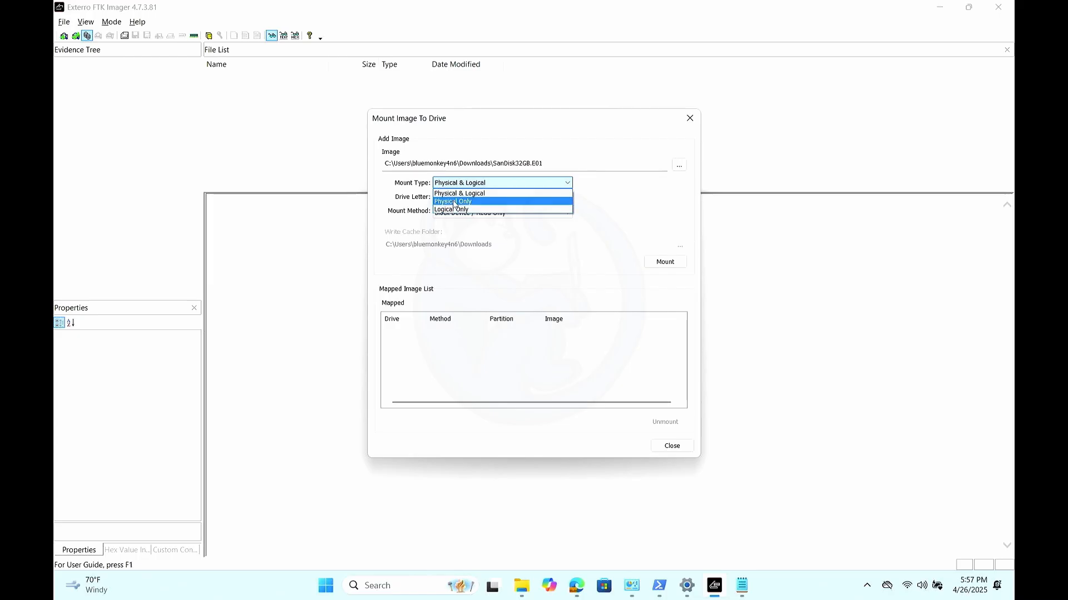
mouse_move(451, 209)
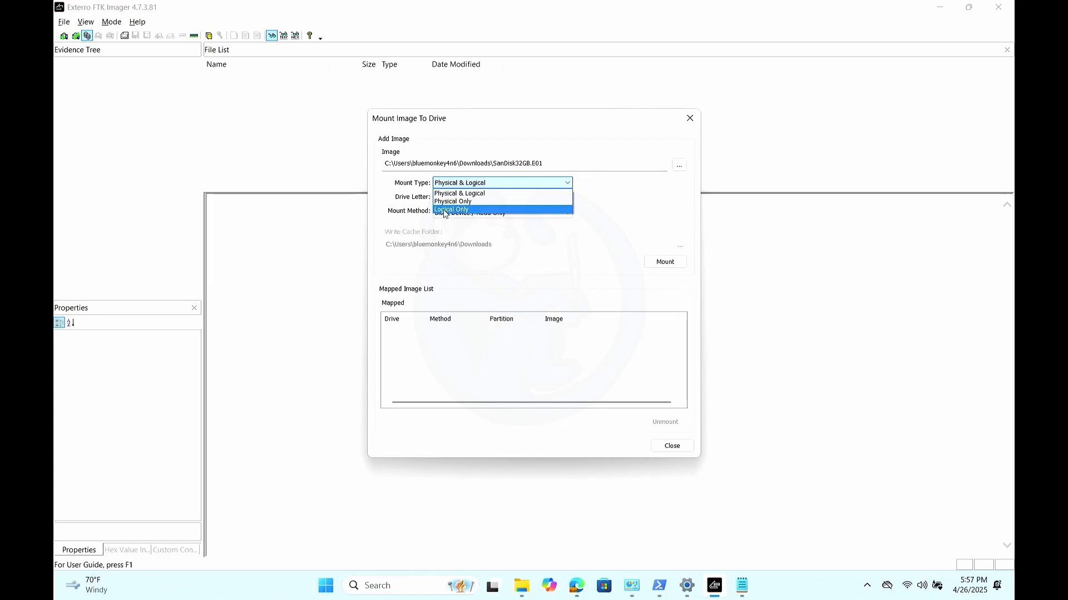
click(451, 209)
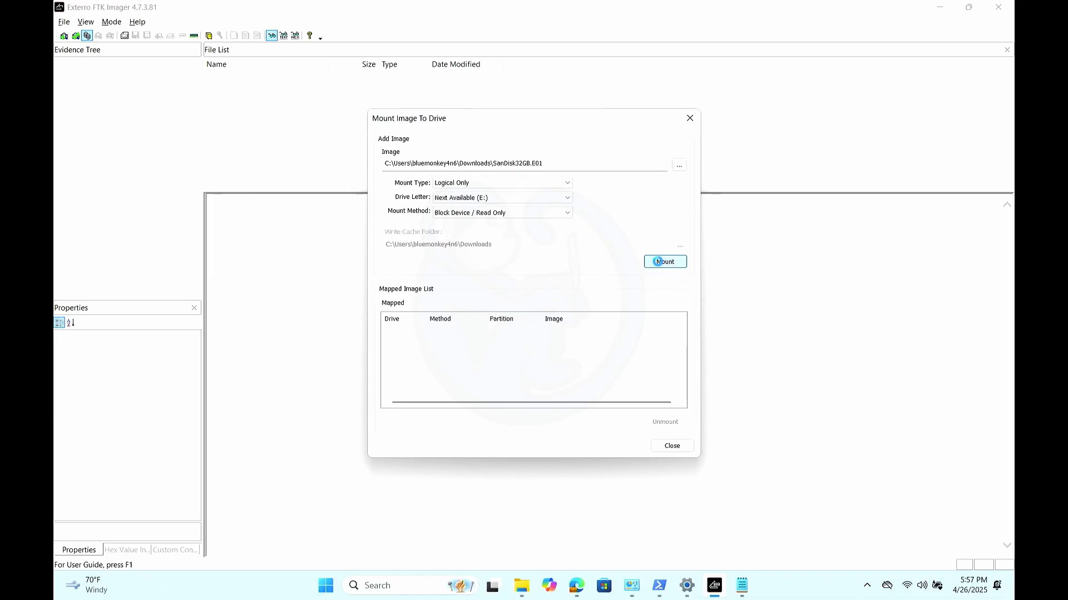
click(664, 261)
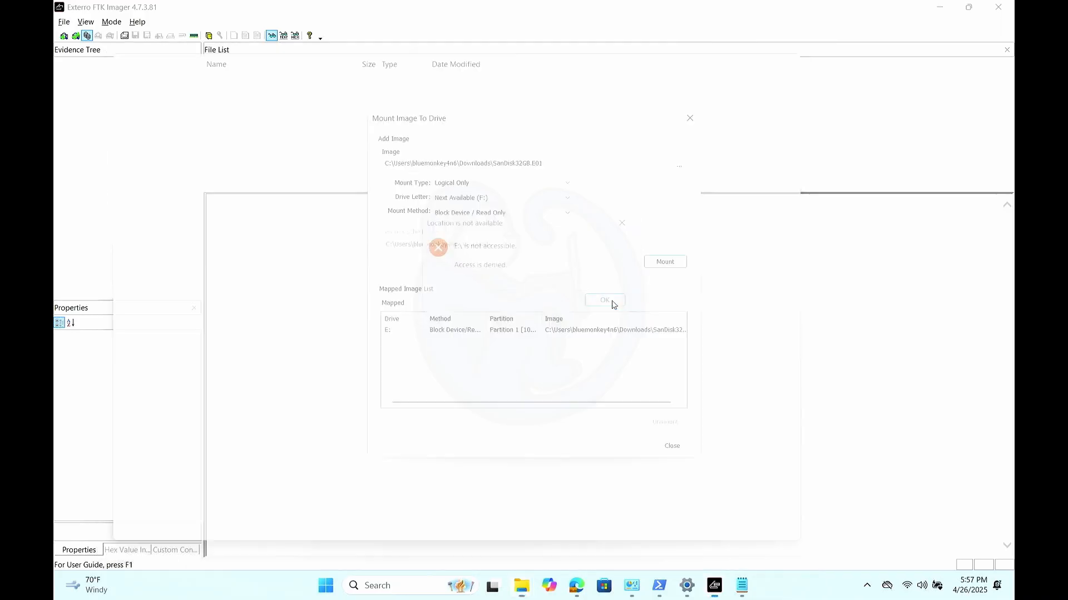
Step: Dismiss the 'E:\ is not accessible' error and close the Mount Image To Drive dialog
click(604, 300)
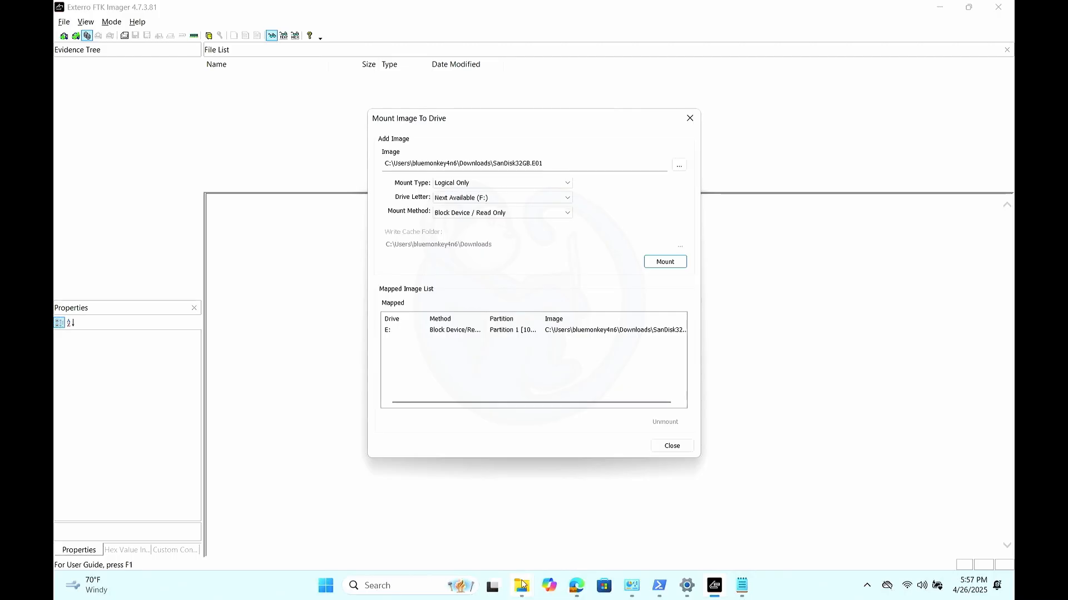
click(521, 586)
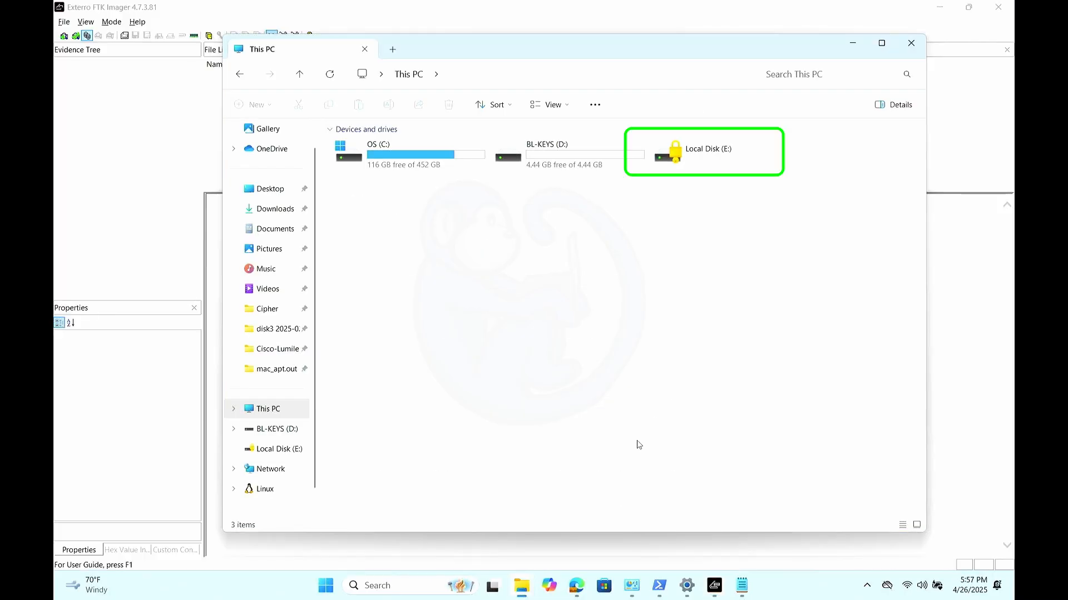
mouse_move(681, 265)
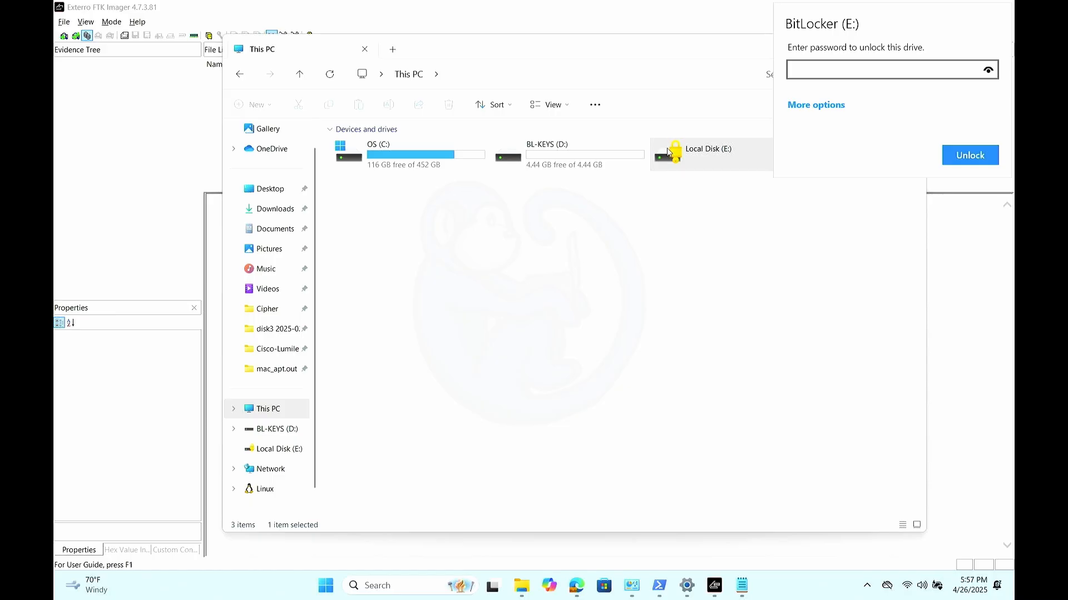
Step: Unlock drive E: using its recovery key
text(password)
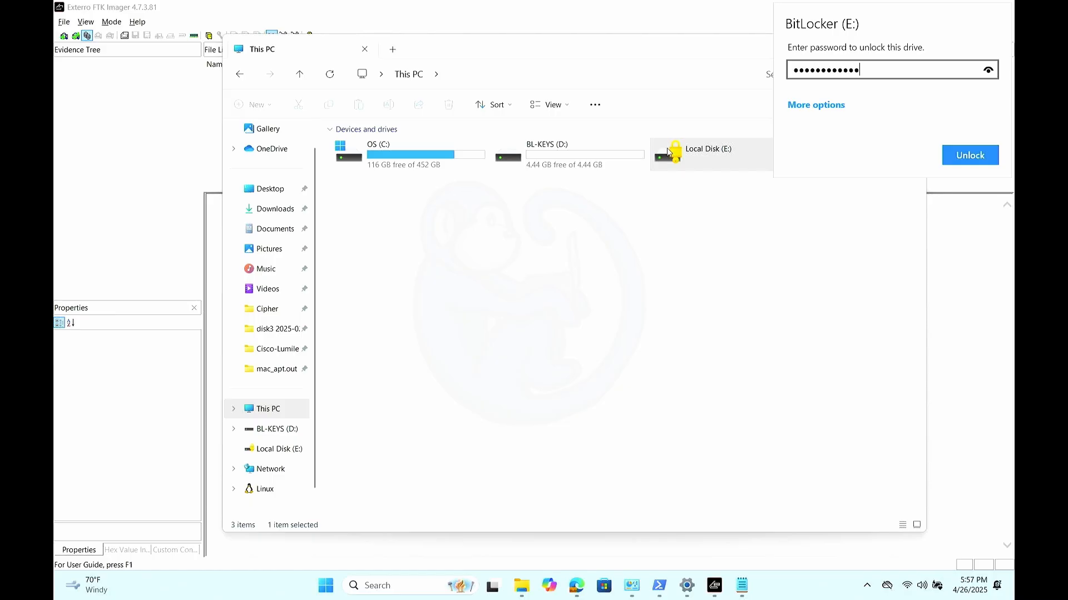
click(815, 105)
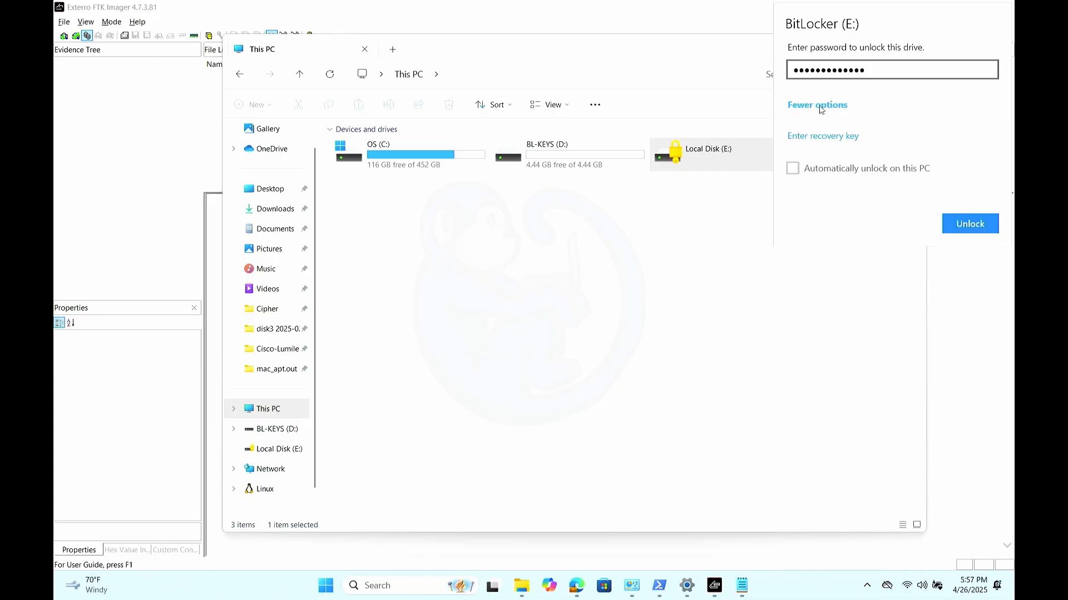
click(822, 136)
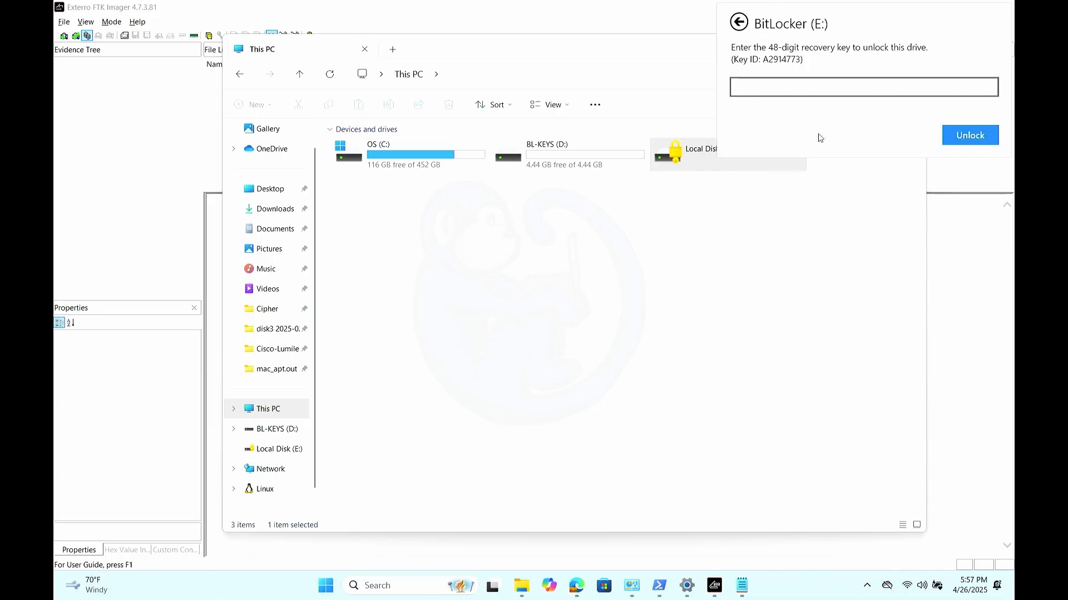
click(969, 134)
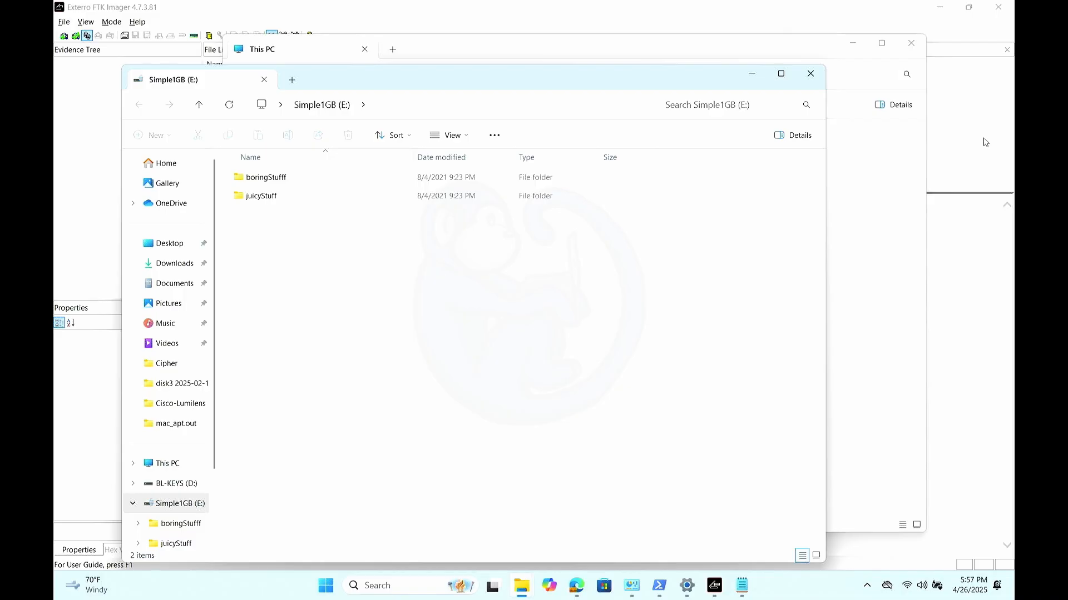
mouse_move(821, 95)
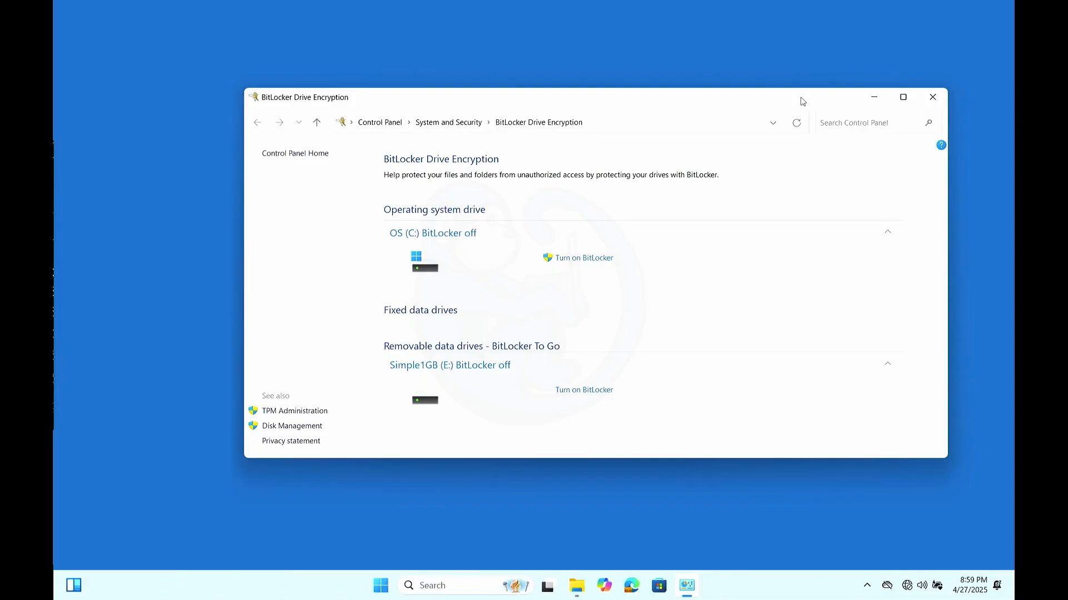
Step: Turn on BitLocker for Simple1GB (E:) with an unlock password
click(583, 258)
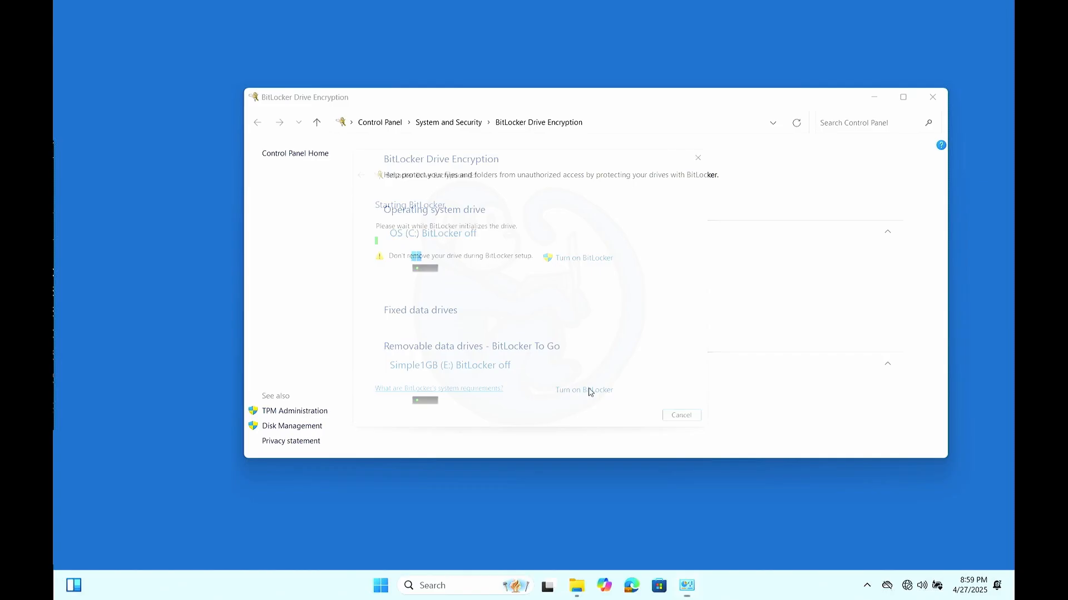
text(••)
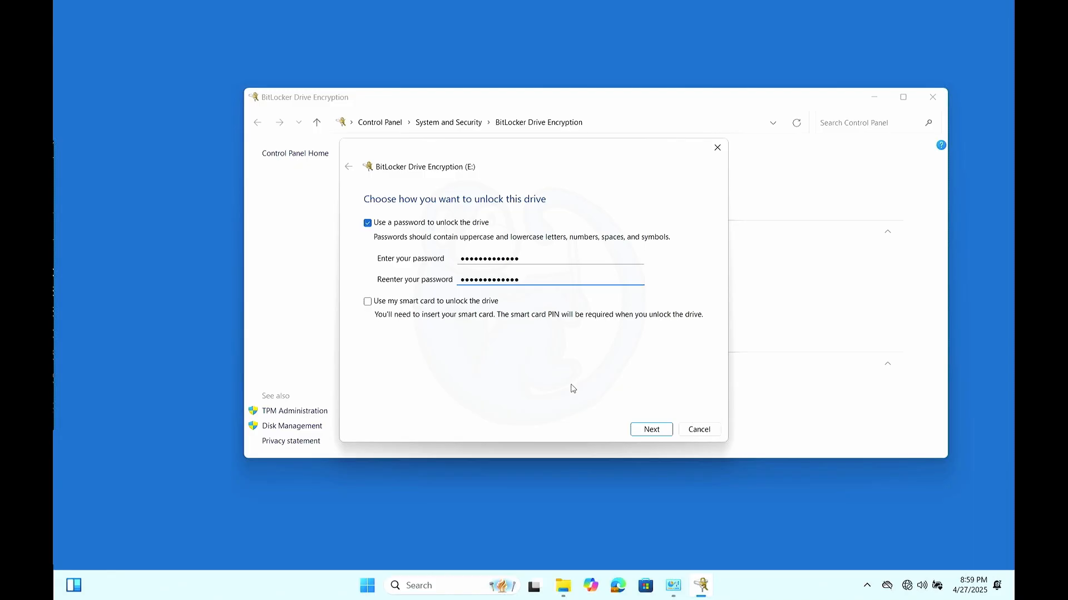
click(650, 429)
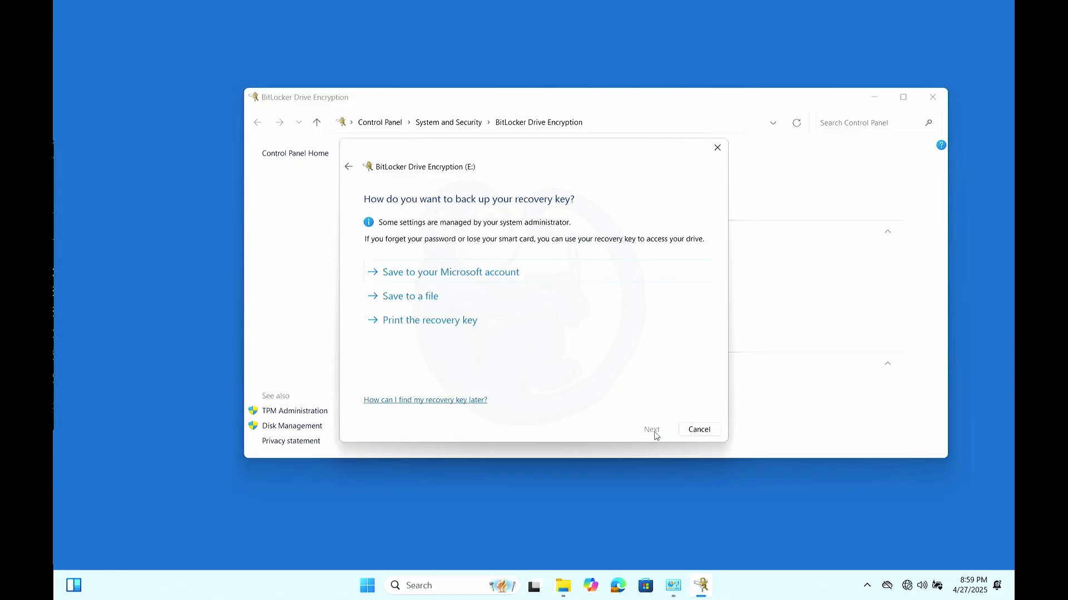